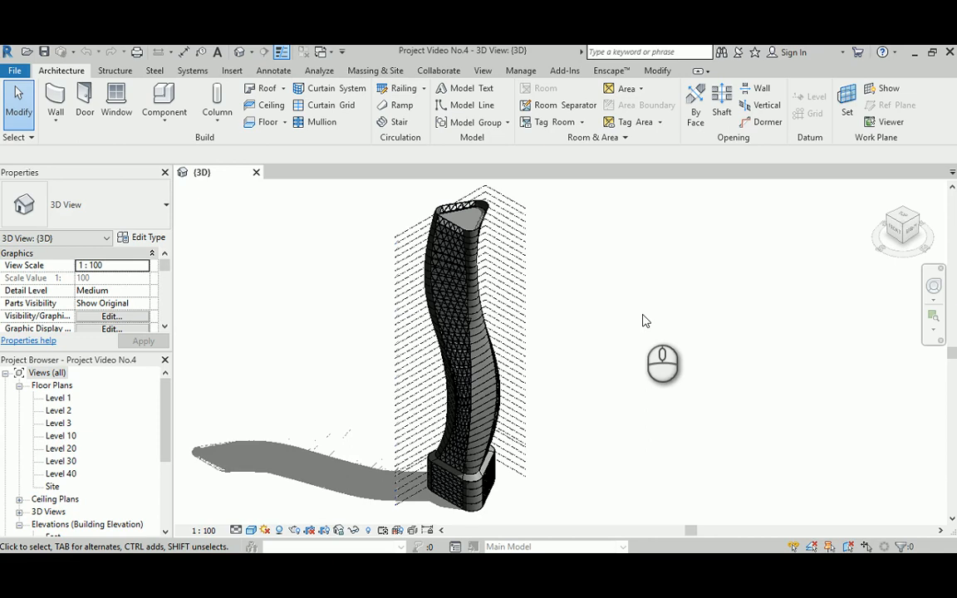
pyautogui.moveTo(593, 383)
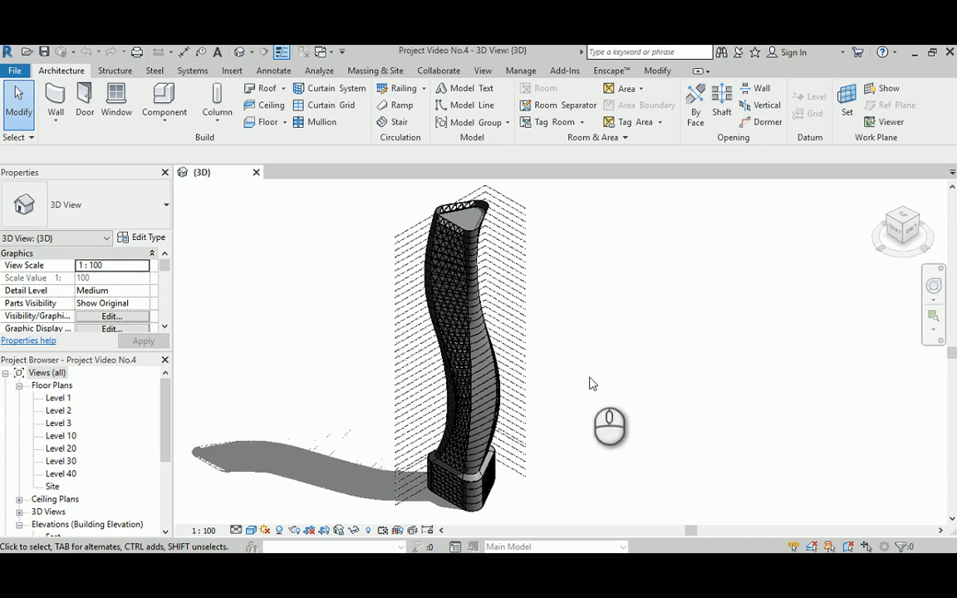
pyautogui.moveTo(524, 504)
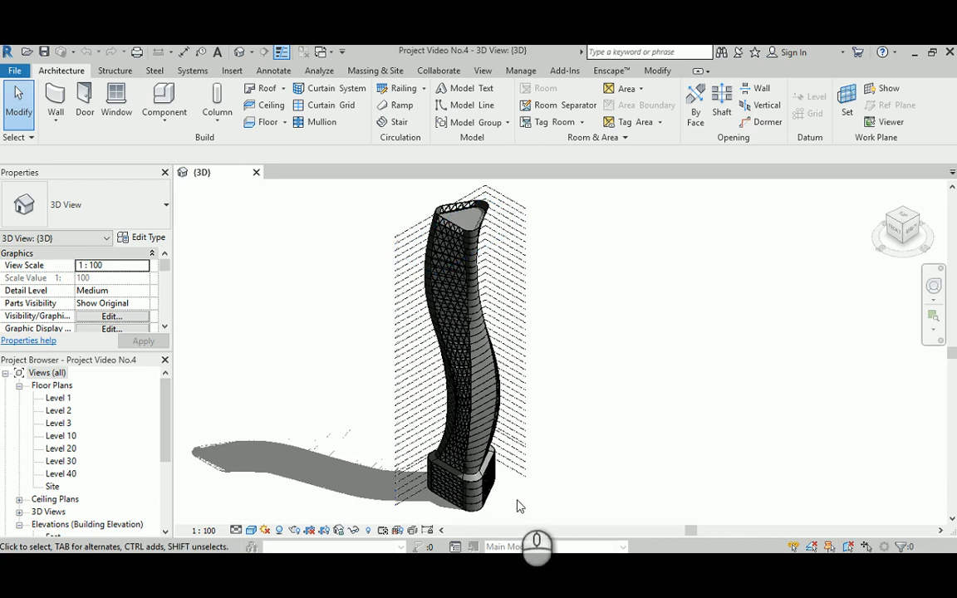
pyautogui.moveTo(517, 505)
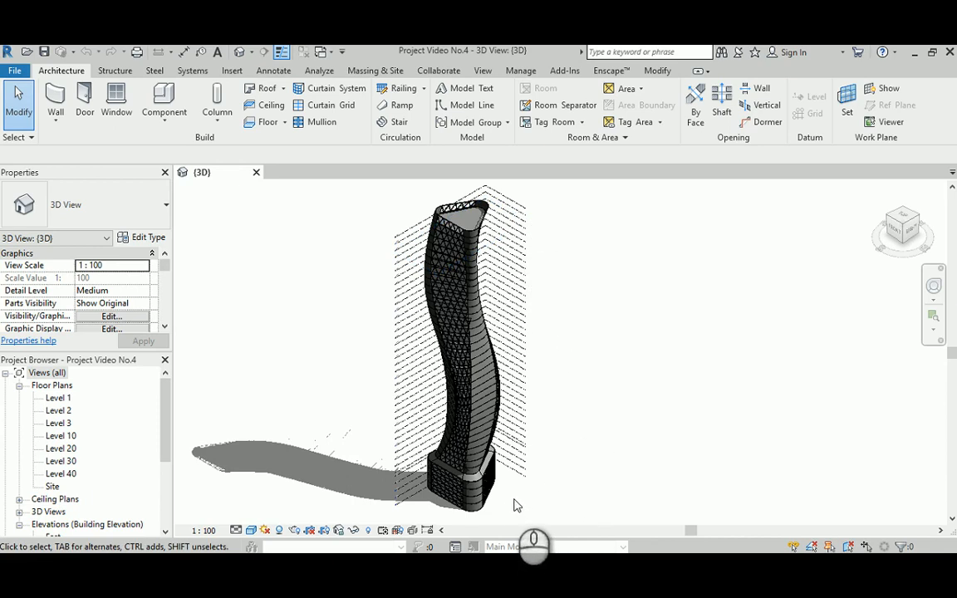
# Page through the reference images in Photos to the '022 - Labdscape 001' landscape sketch
pyautogui.click(455, 501)
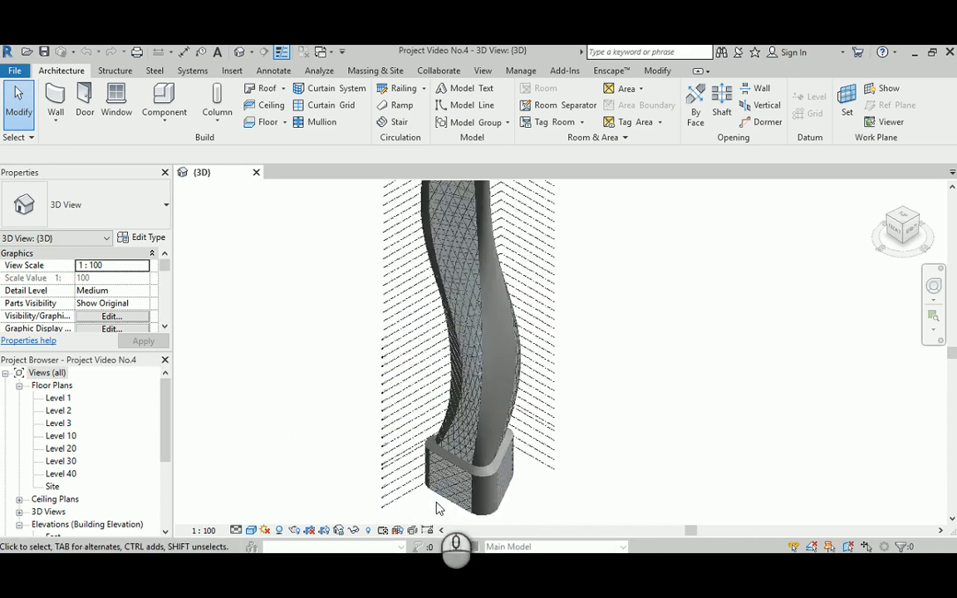
pyautogui.scroll(3)
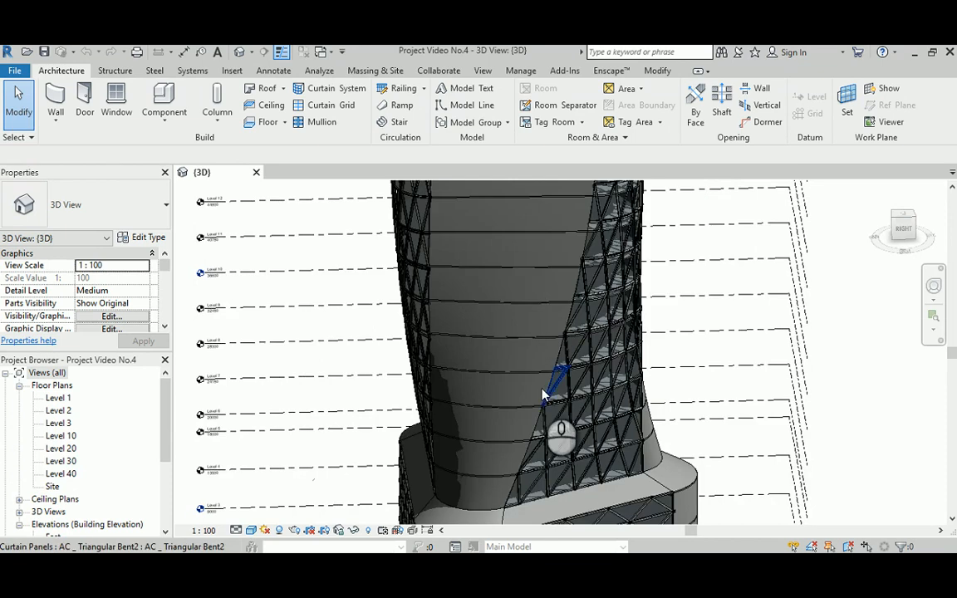
pyautogui.scroll(3)
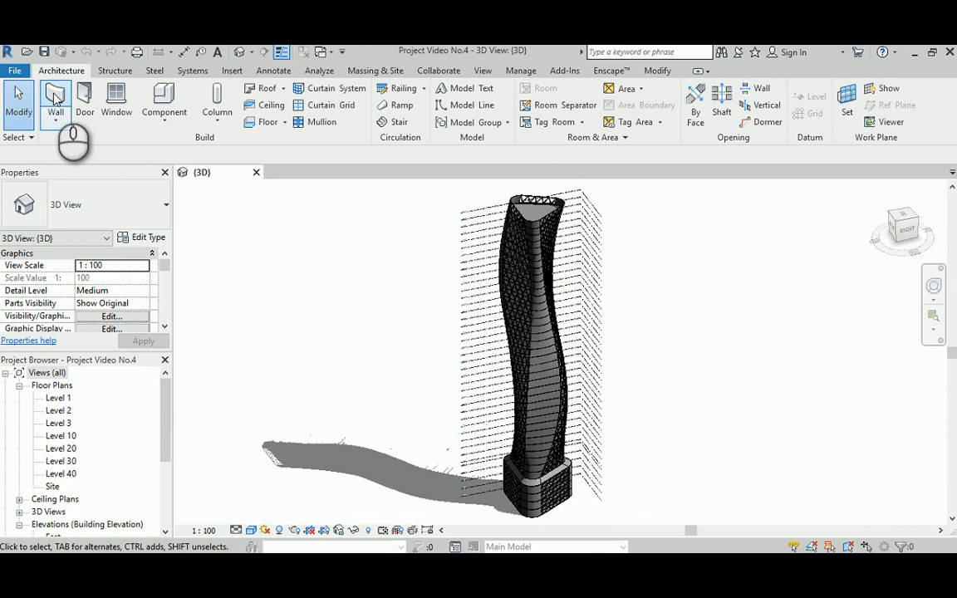
pyautogui.moveTo(55, 100)
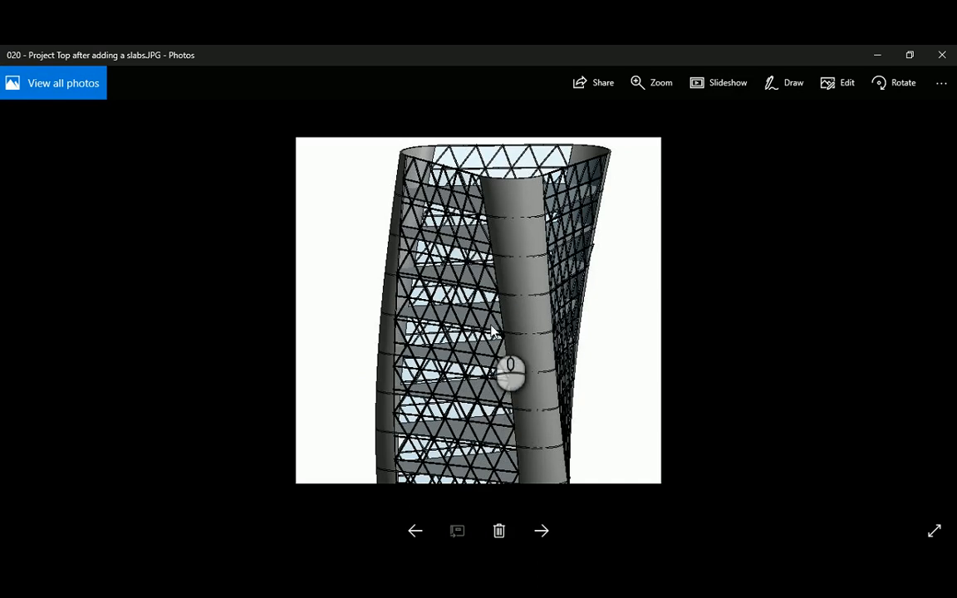
pyautogui.moveTo(505, 322)
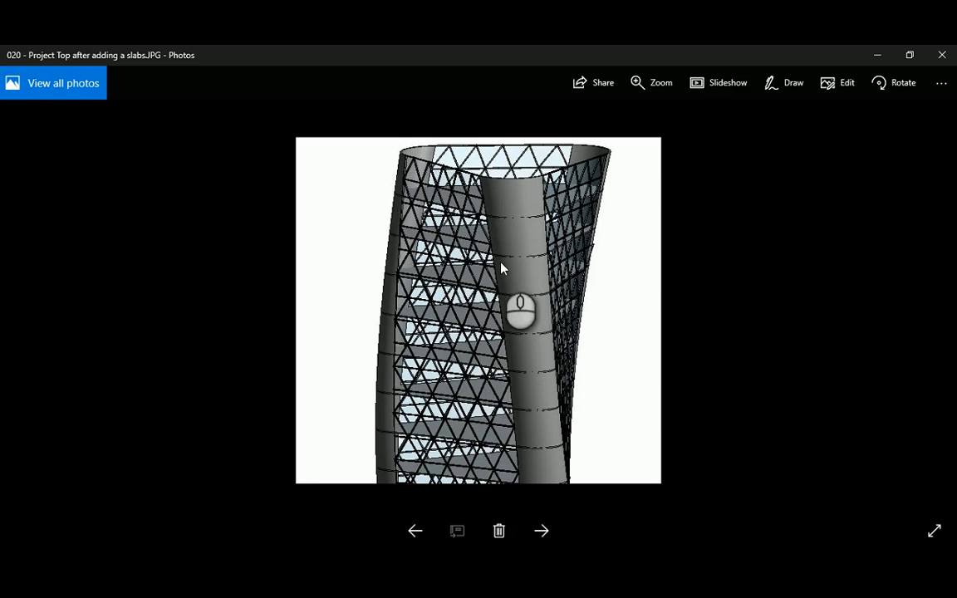
pyautogui.moveTo(331, 239)
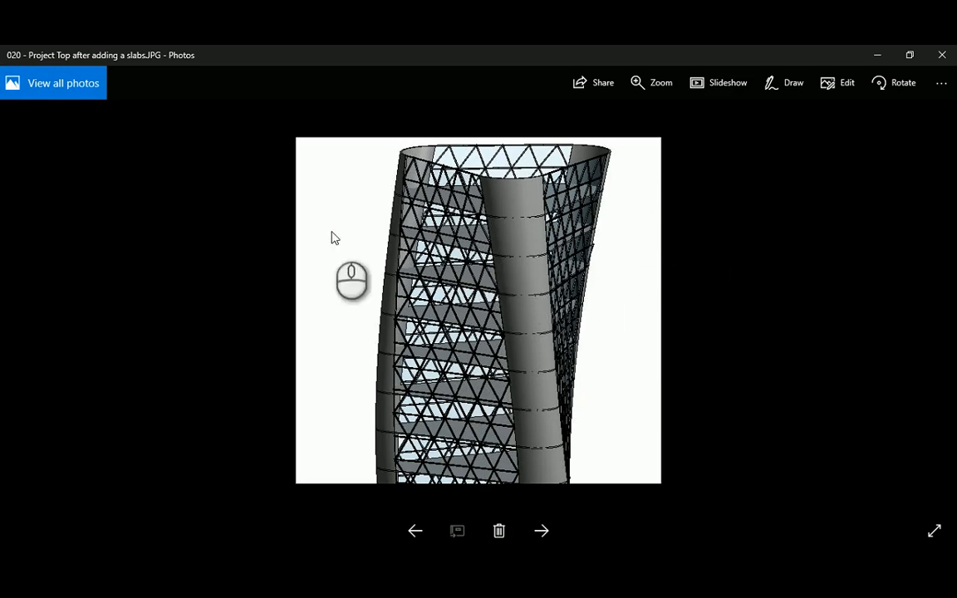
pyautogui.click(541, 531)
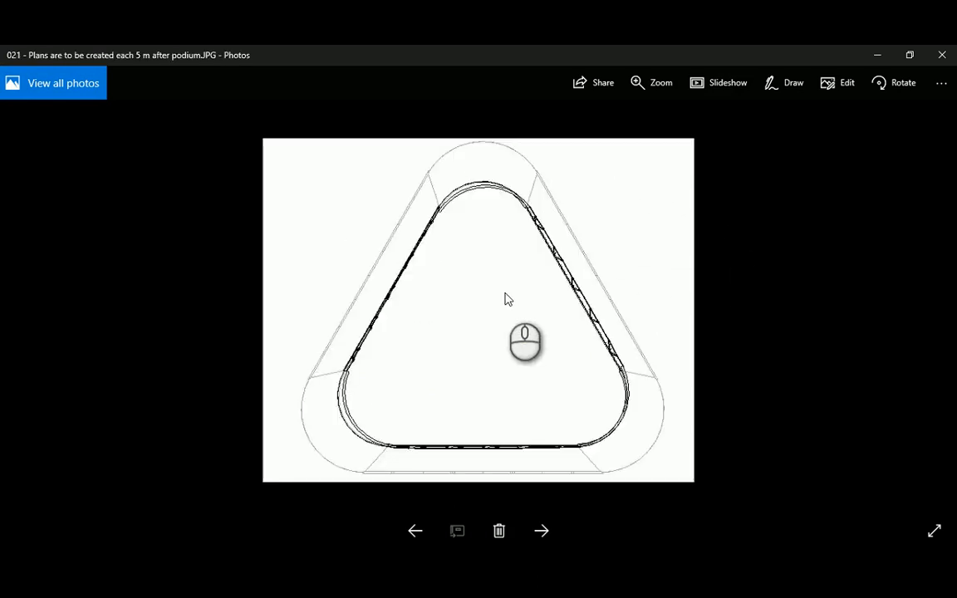
pyautogui.click(541, 530)
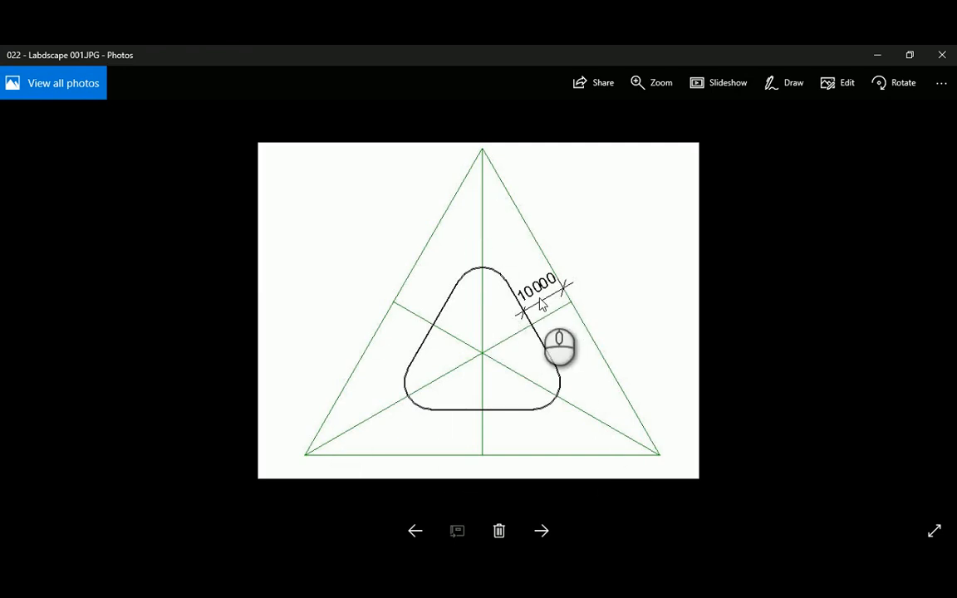
pyautogui.moveTo(543, 344)
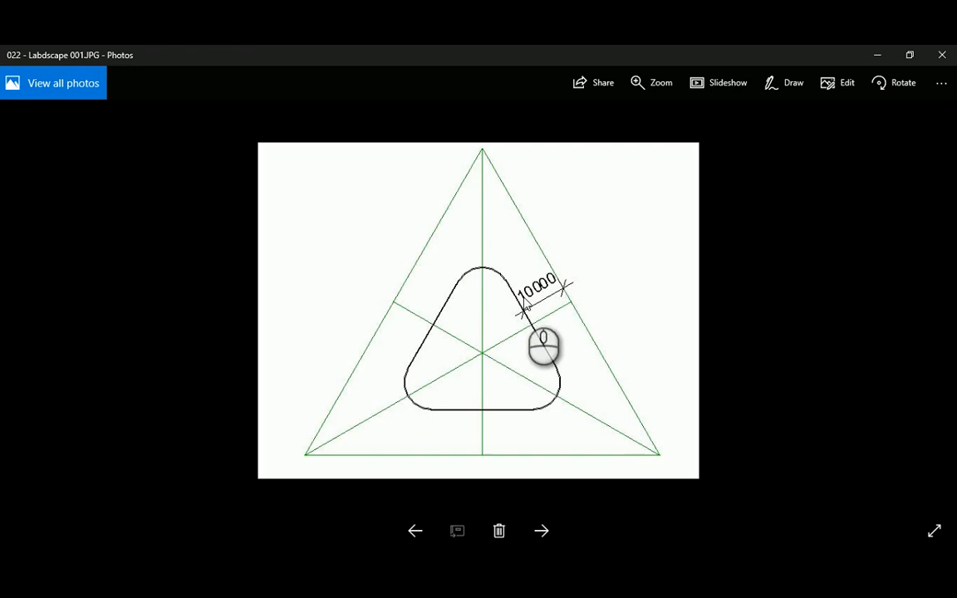
pyautogui.moveTo(561, 399)
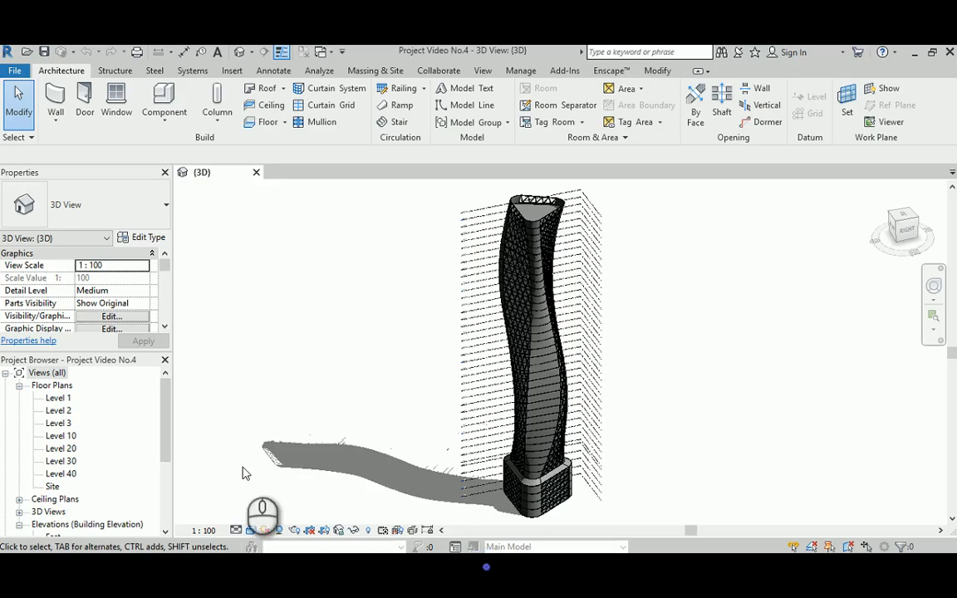
# Open the Level 1 plan and start Pick Lines detail lines with an offset of 100
pyautogui.doubleClick(58, 397)
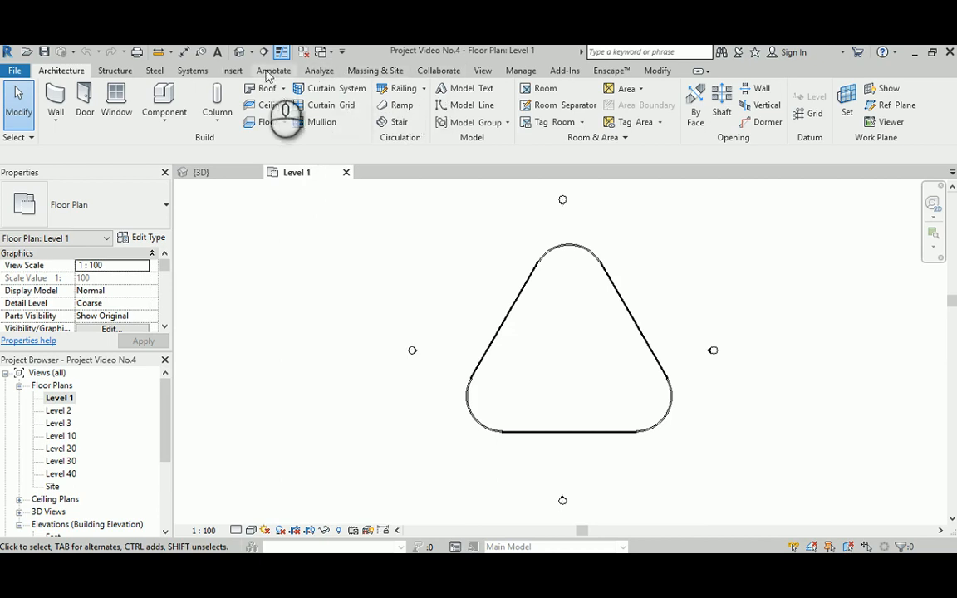
pyautogui.click(273, 69)
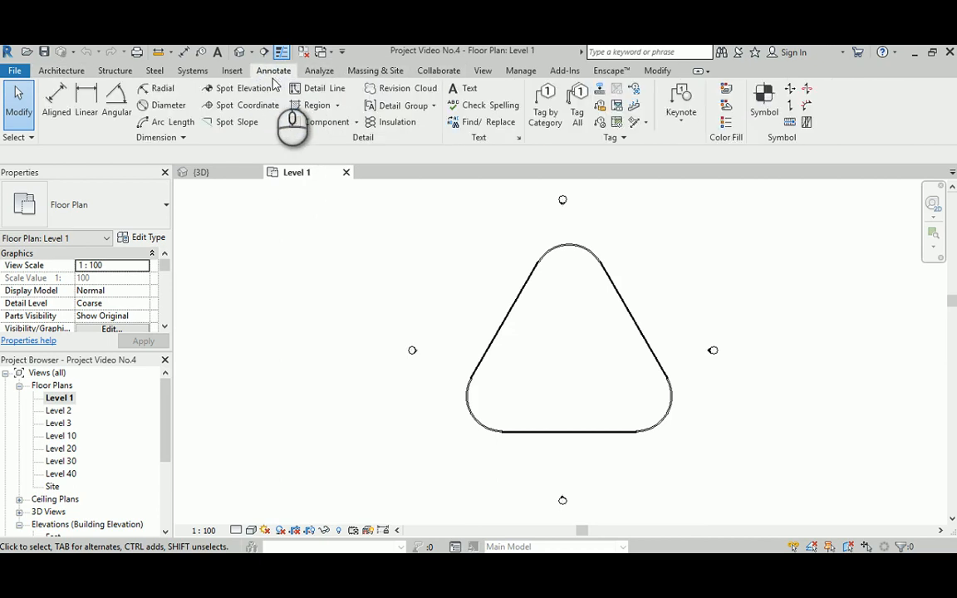
pyautogui.moveTo(241, 105)
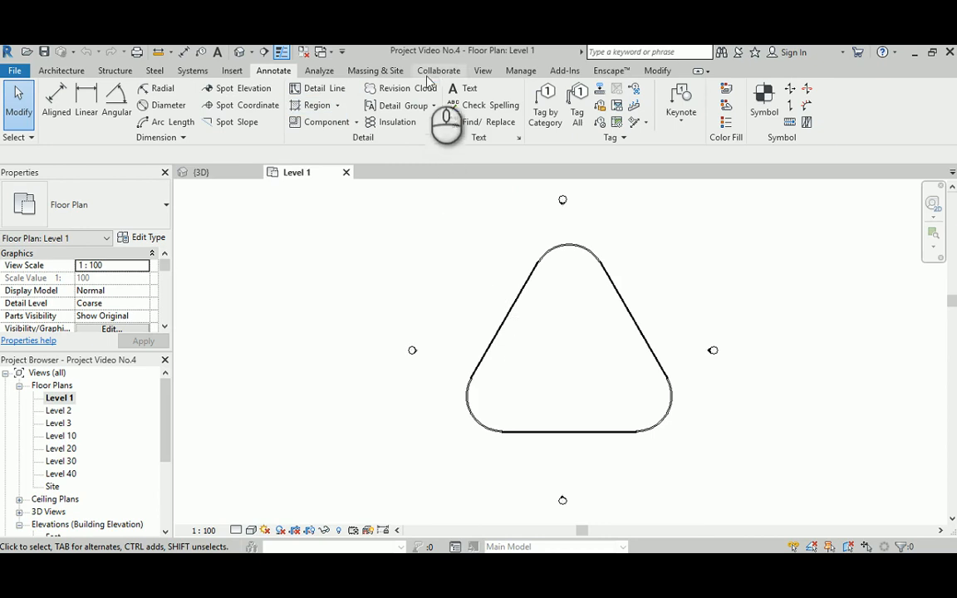
pyautogui.click(60, 70)
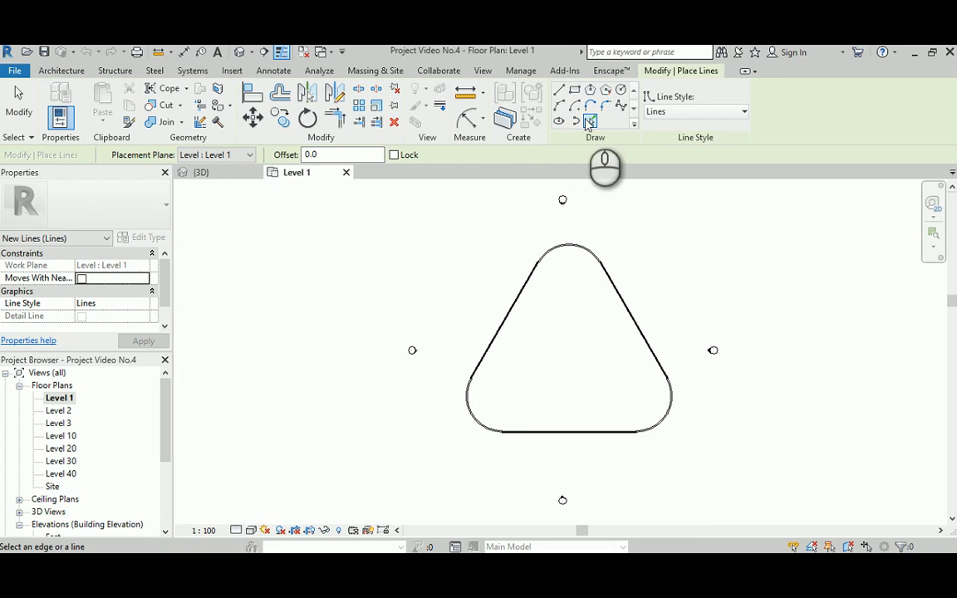
pyautogui.click(340, 155)
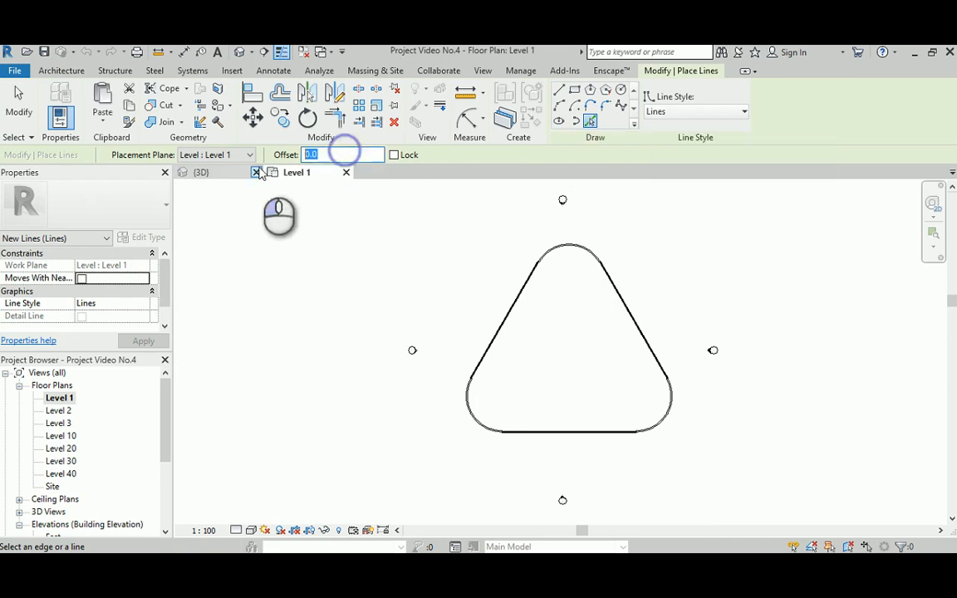
pyautogui.write('100')
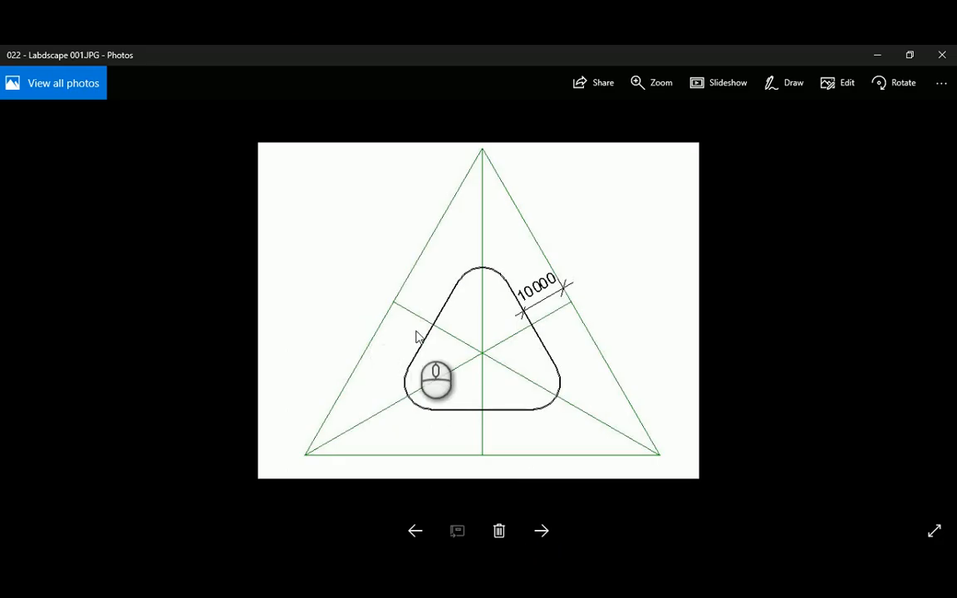
# Advance to '023 - Labdscape 002' showing 20000, 3000 and 10000 offsets
pyautogui.click(542, 531)
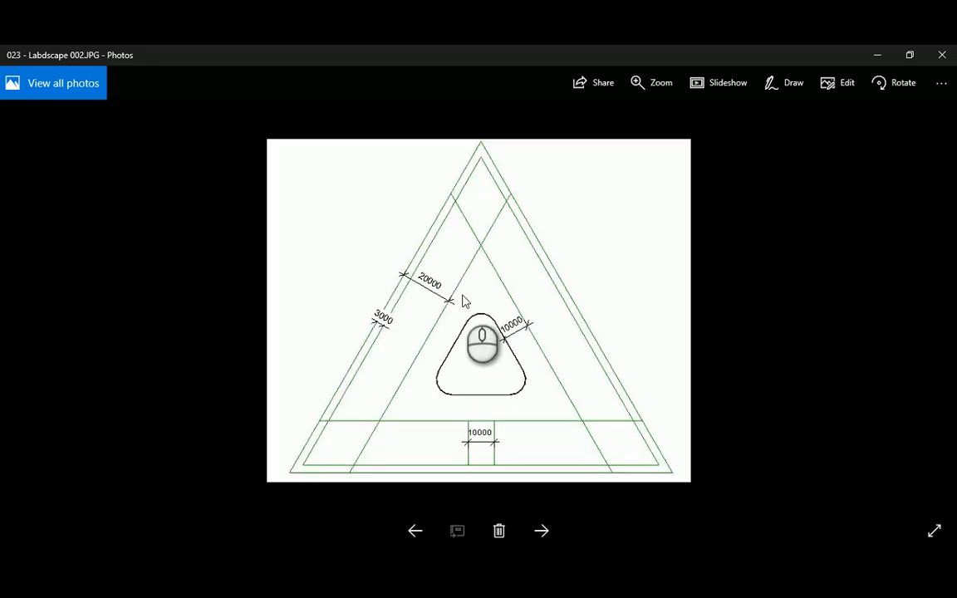
pyautogui.moveTo(409, 324)
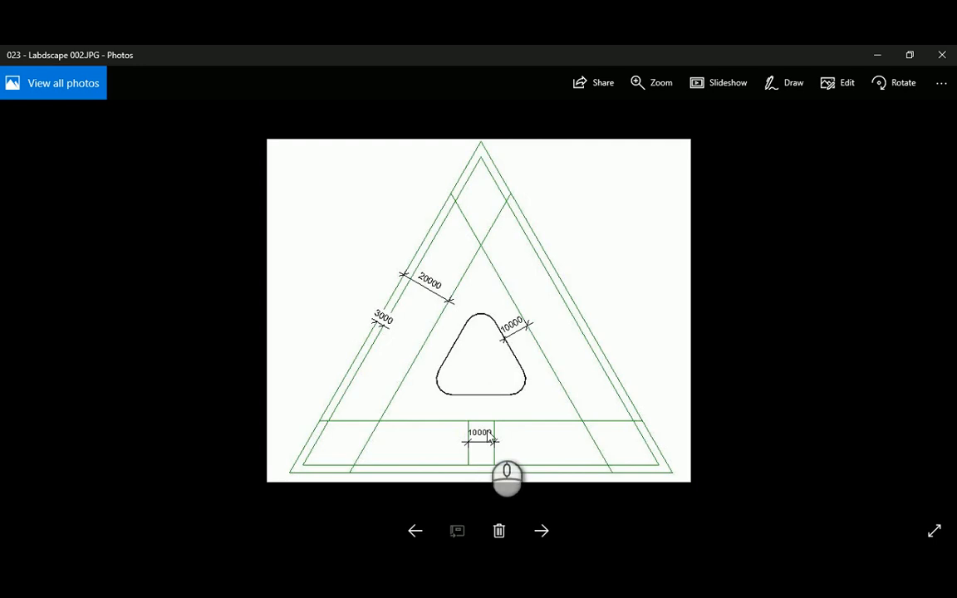
pyautogui.moveTo(496, 474)
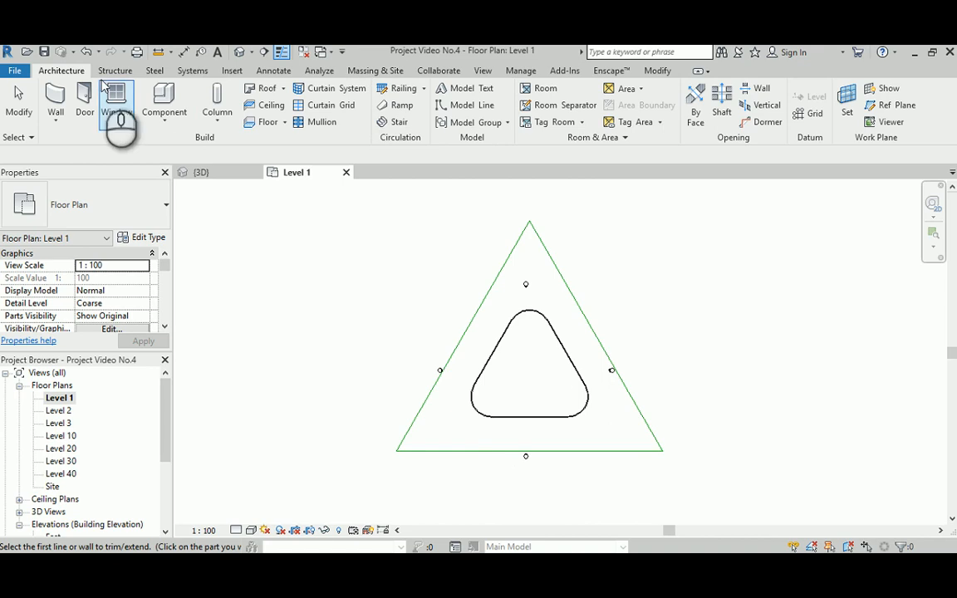
# Draw the outer triangle with detail lines offset 20000, plus the vertical entry-path line
pyautogui.click(468, 105)
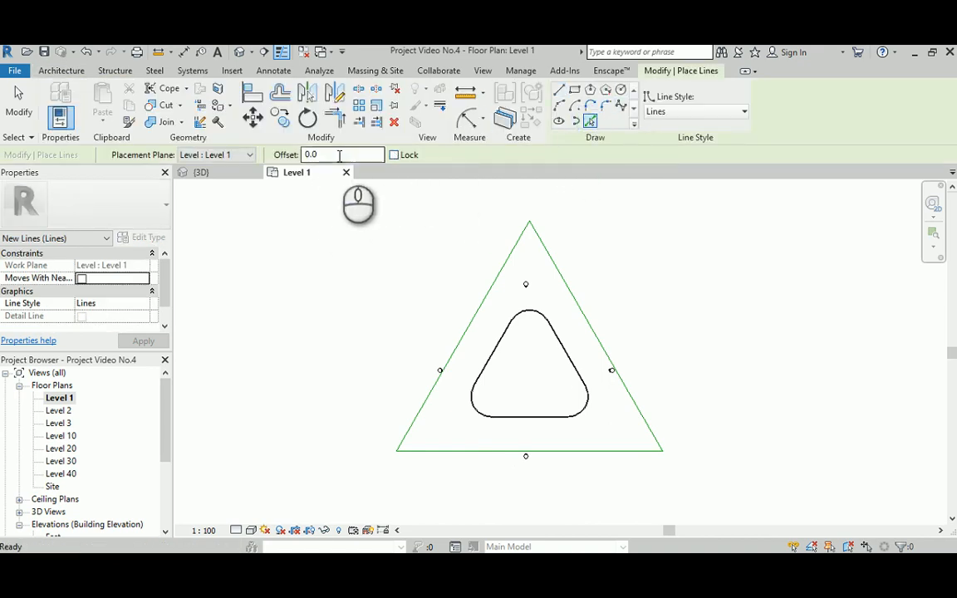
pyautogui.write('20')
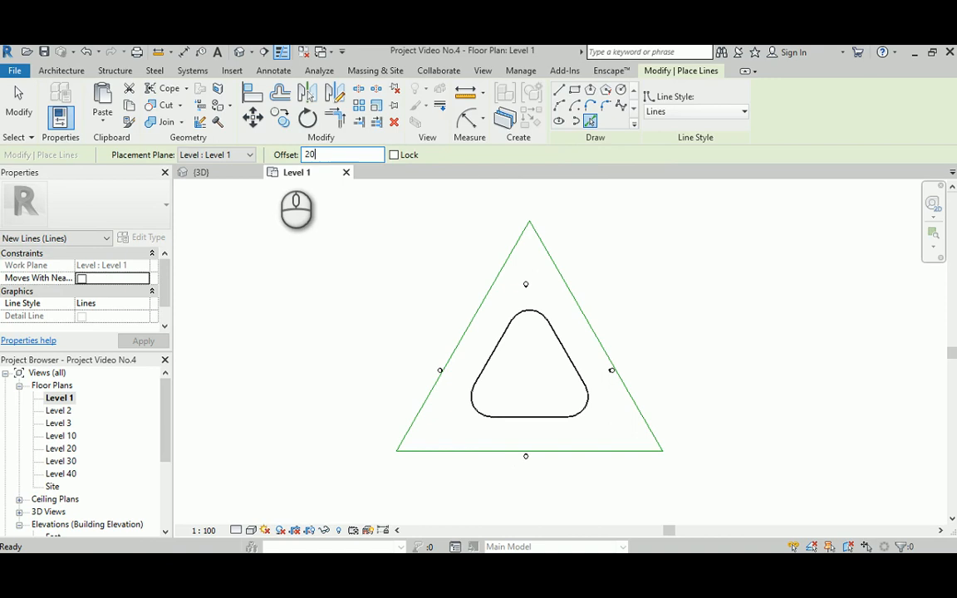
pyautogui.write('20000.0')
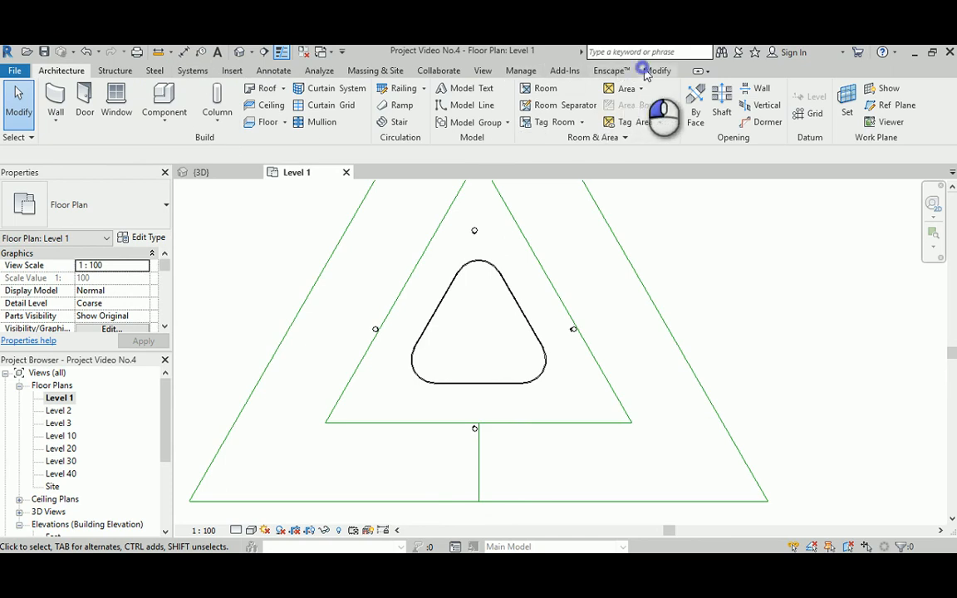
# Copy the vertical entry-path line beside itself to form the path's second edge
pyautogui.click(658, 71)
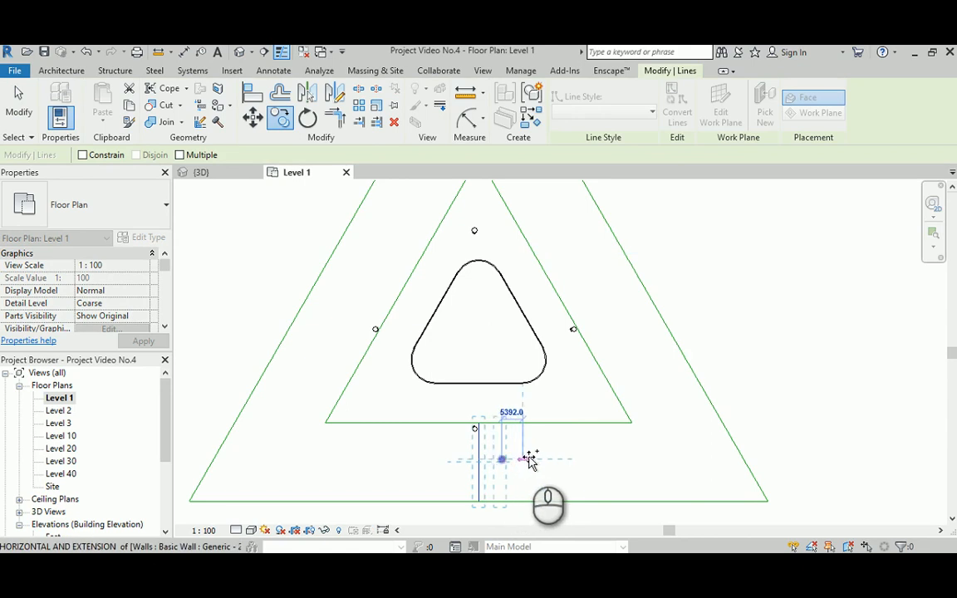
pyautogui.write('500')
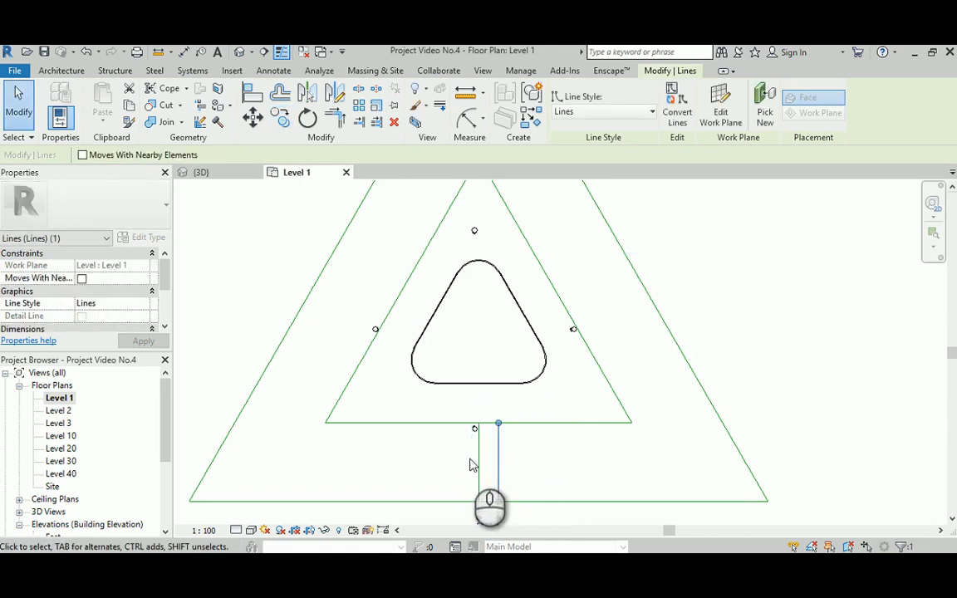
pyautogui.click(281, 117)
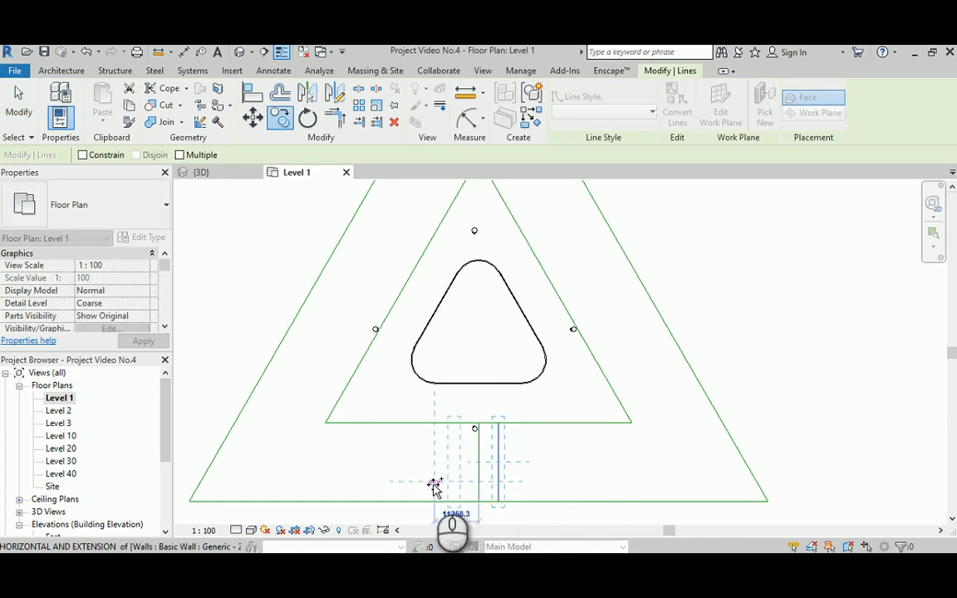
pyautogui.click(435, 484)
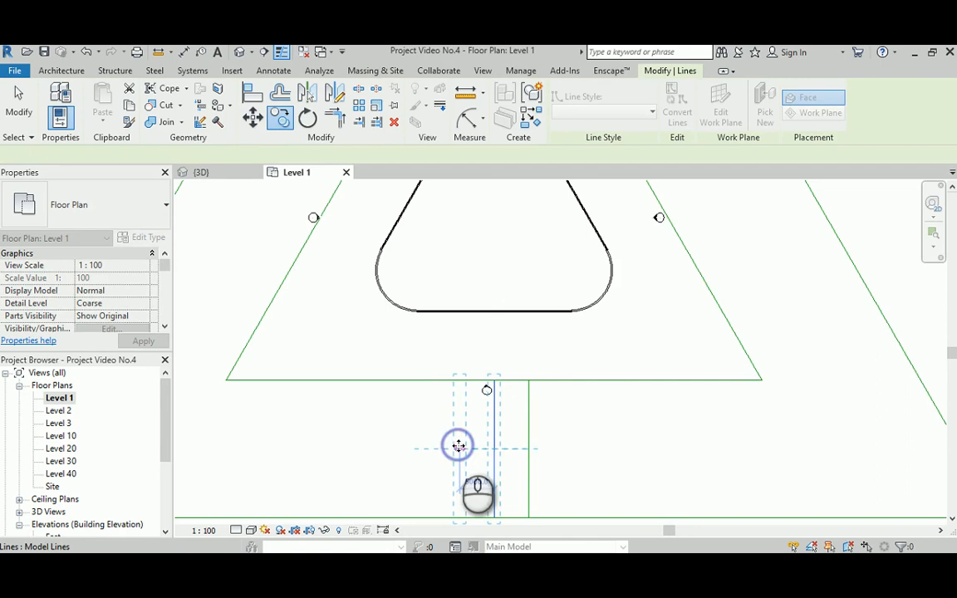
pyautogui.click(458, 447)
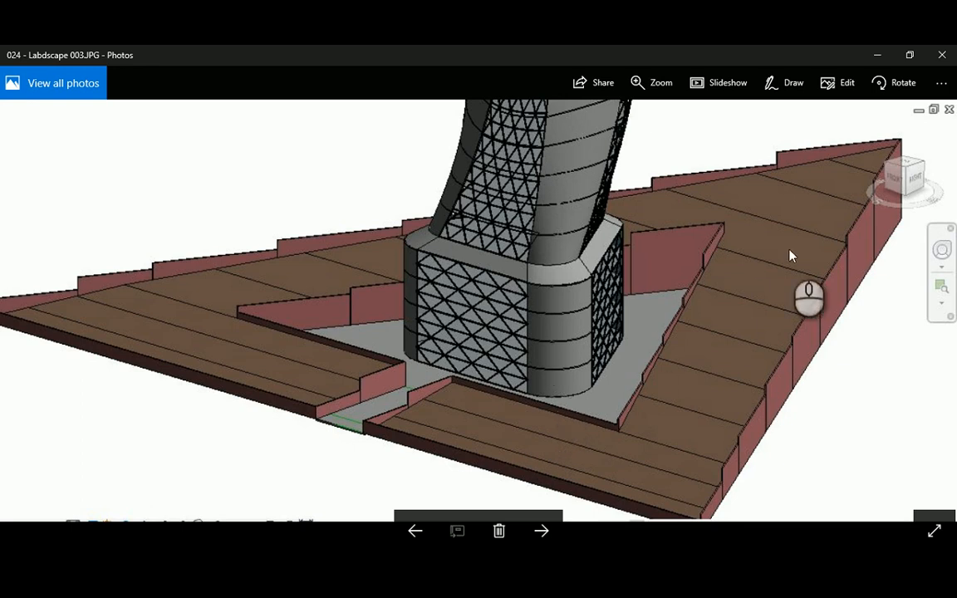
pyautogui.moveTo(881, 164)
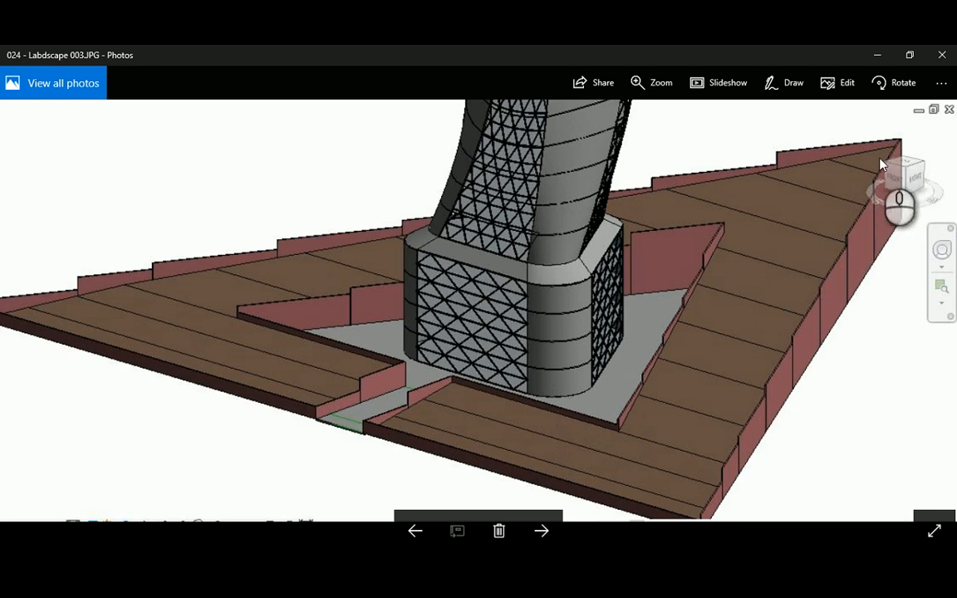
pyautogui.moveTo(847, 351)
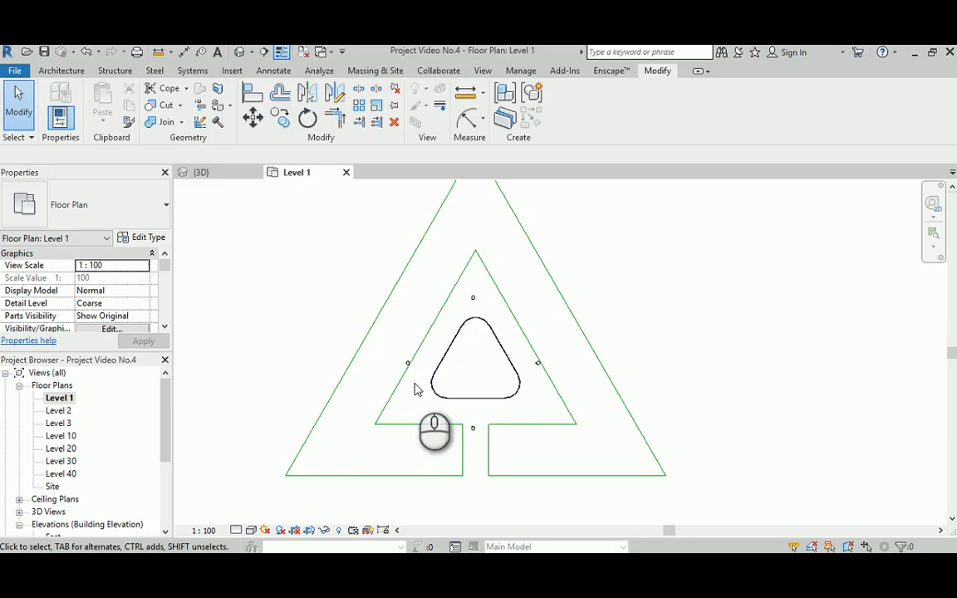
# Create a toposurface over the site from points placed at elevation 10000
pyautogui.click(375, 70)
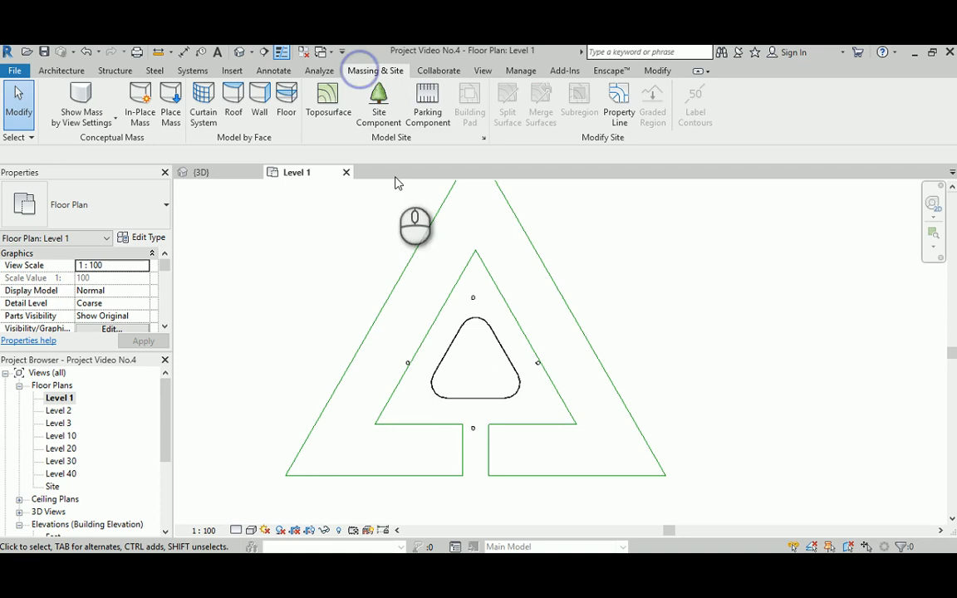
pyautogui.moveTo(328, 98)
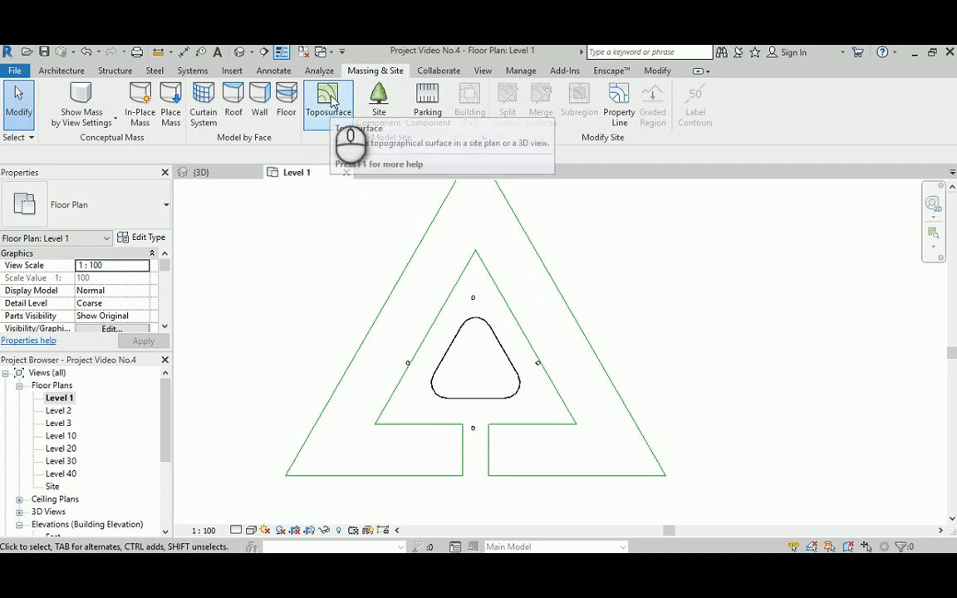
pyautogui.click(329, 100)
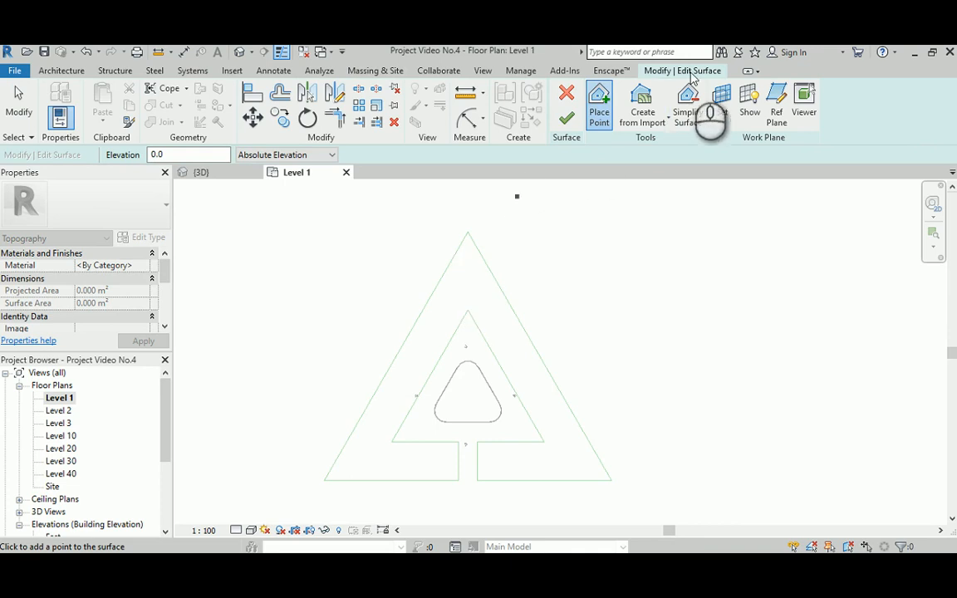
pyautogui.click(187, 154)
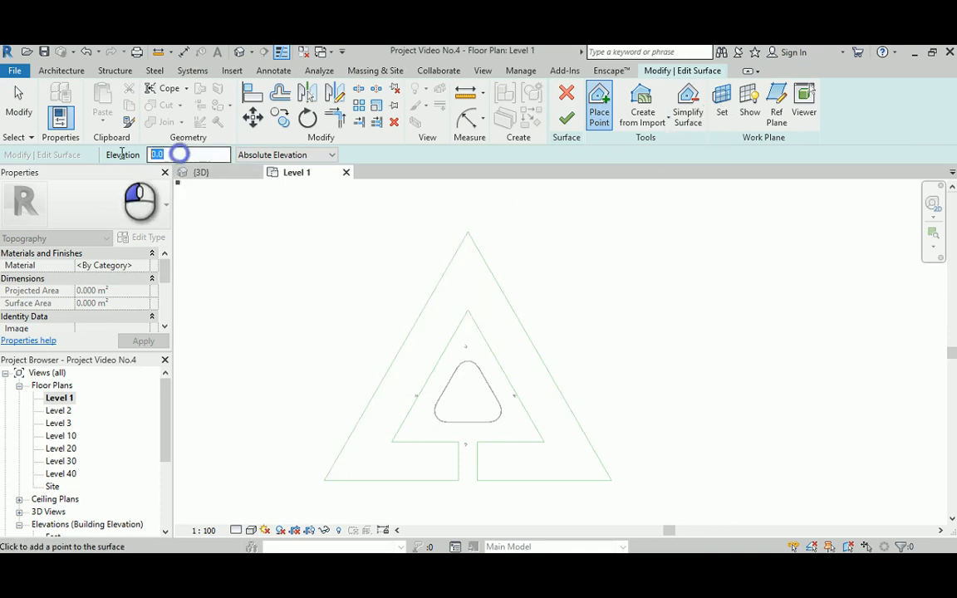
pyautogui.write('1000')
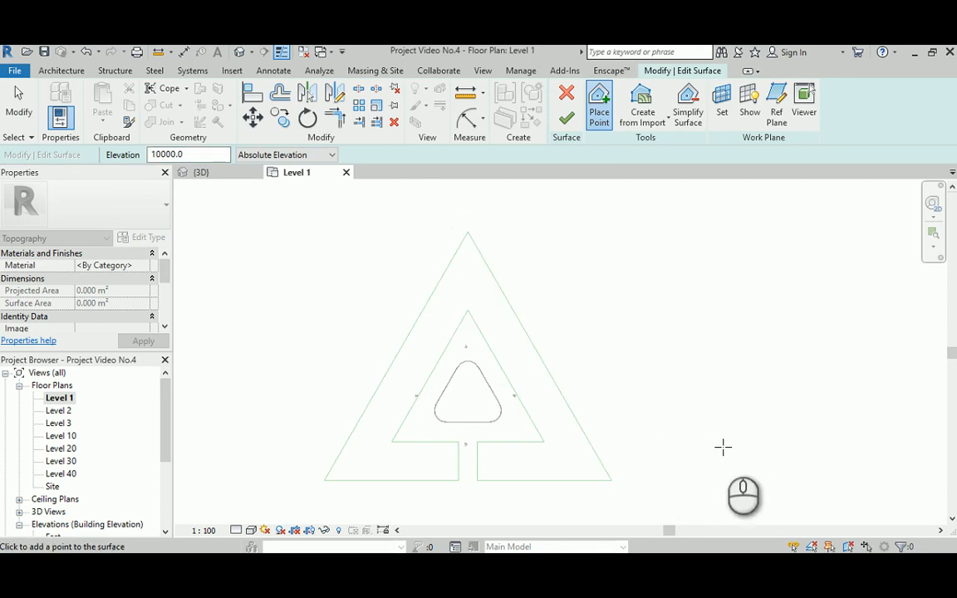
pyautogui.click(187, 154)
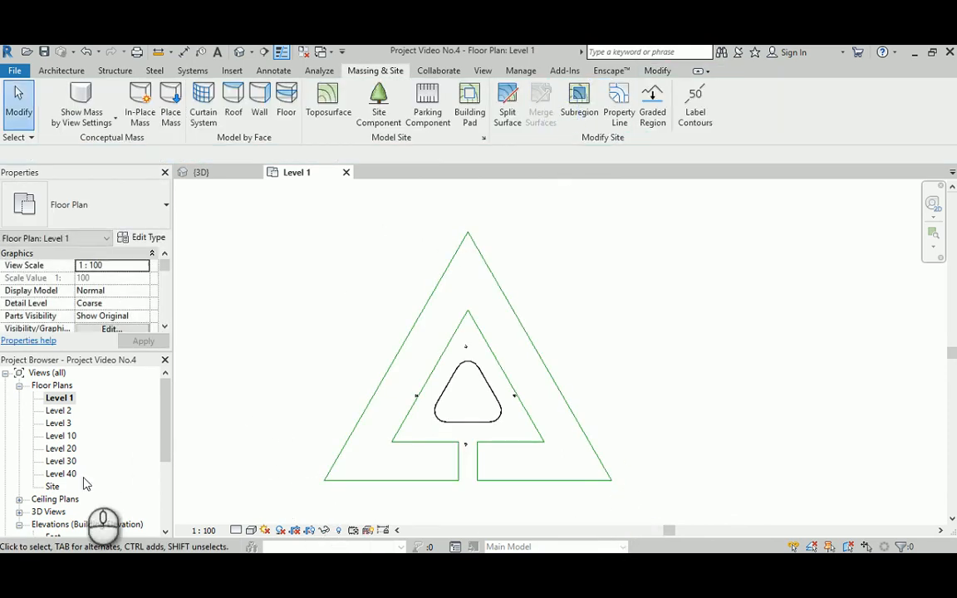
# Open the Site plan and orbit to inspect the sloped triangular toposurface
pyautogui.doubleClick(53, 486)
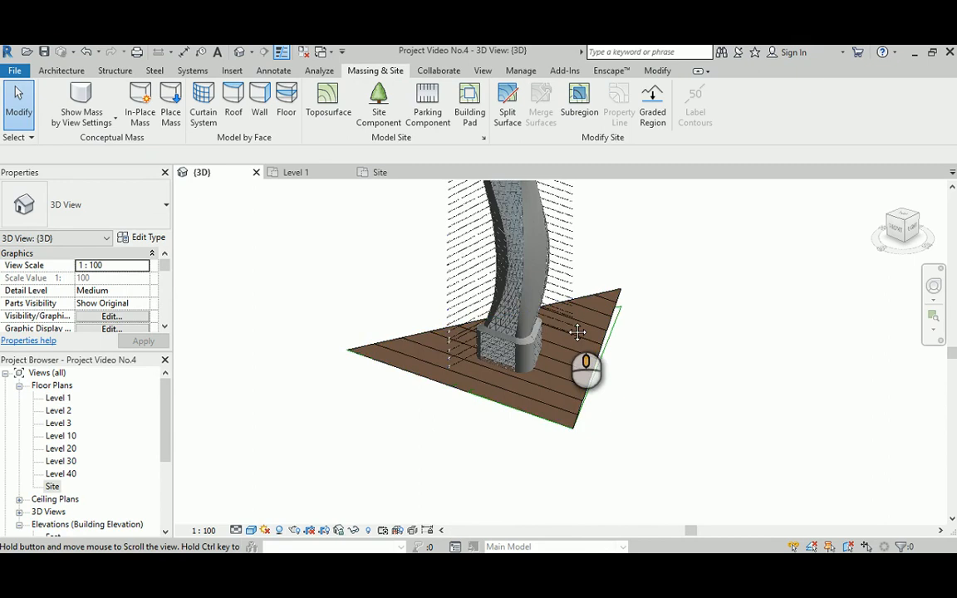
pyautogui.moveTo(586, 369); pyautogui.dragTo(718, 287)
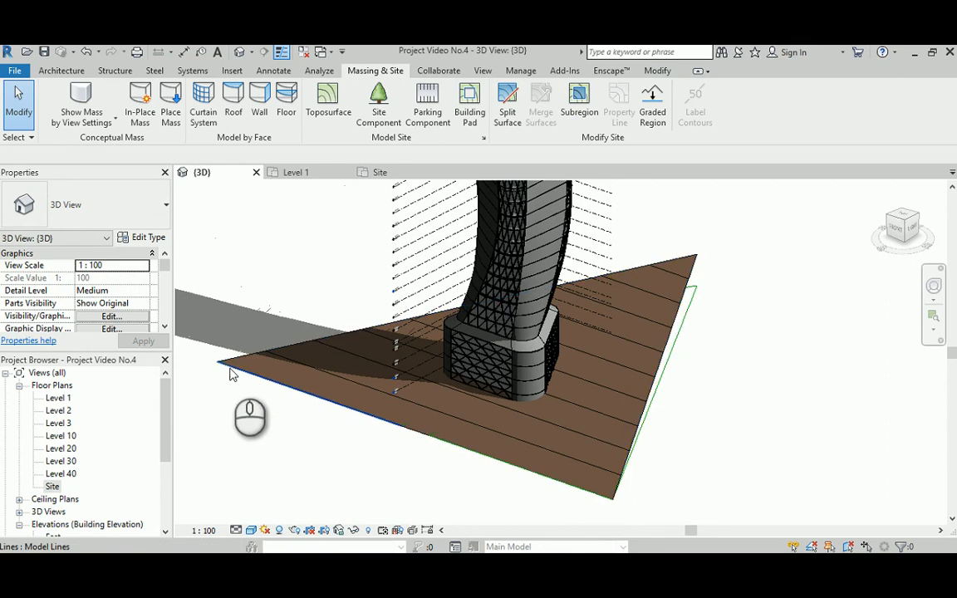
pyautogui.moveTo(249, 415); pyautogui.dragTo(682, 465)
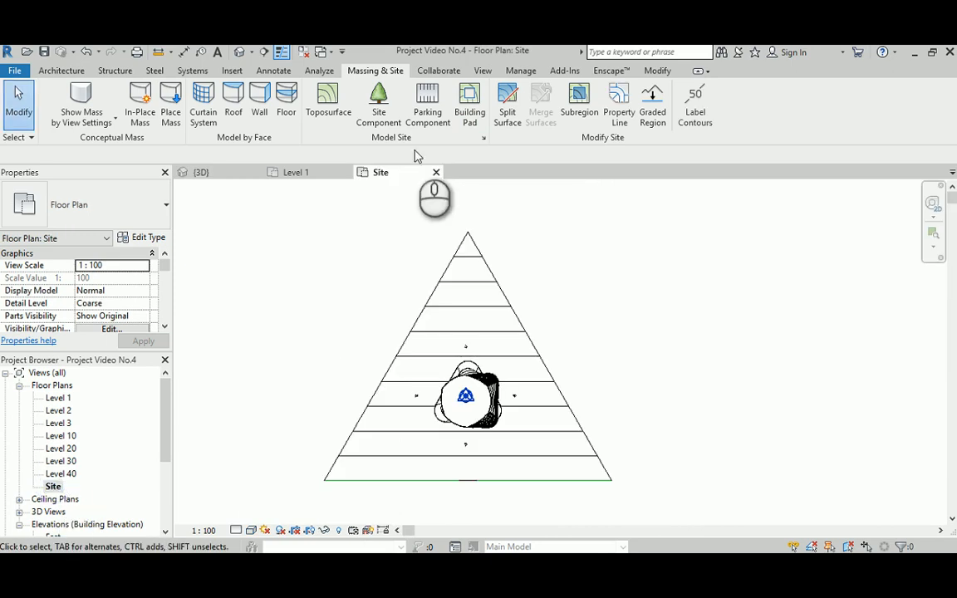
pyautogui.moveTo(469, 99)
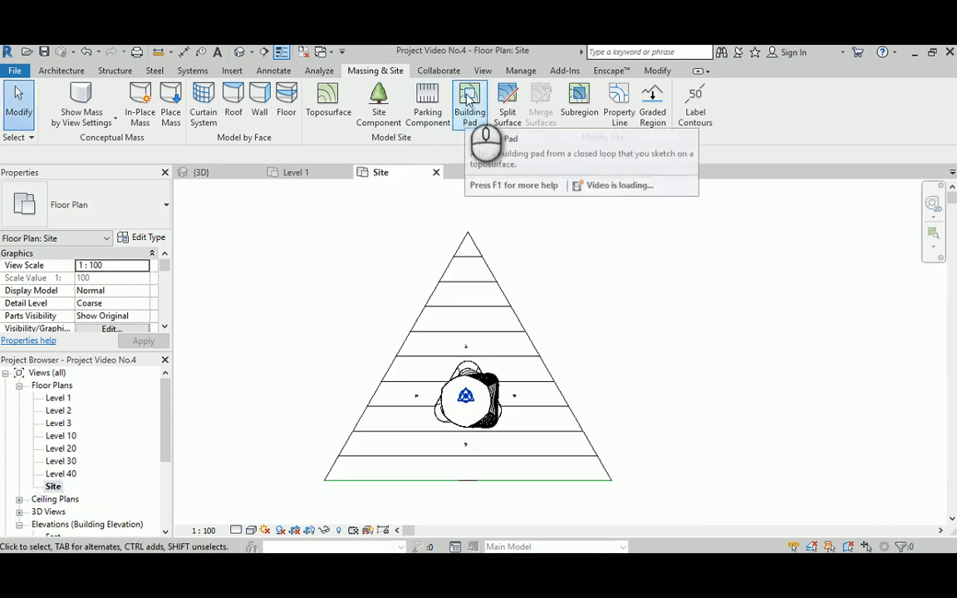
# Sketch a building pad around the tower base, set its level, and finish it
pyautogui.click(468, 100)
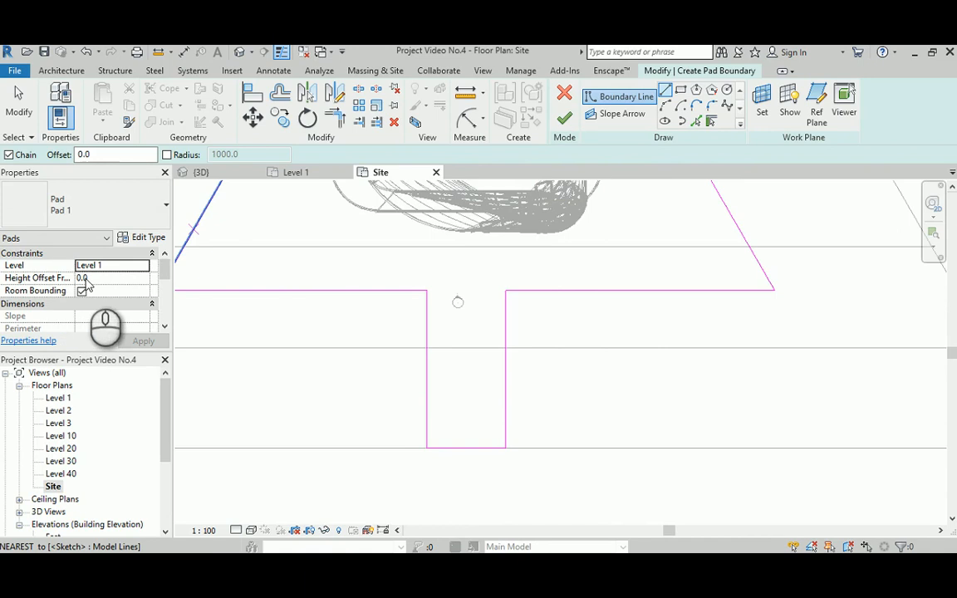
pyautogui.click(82, 291)
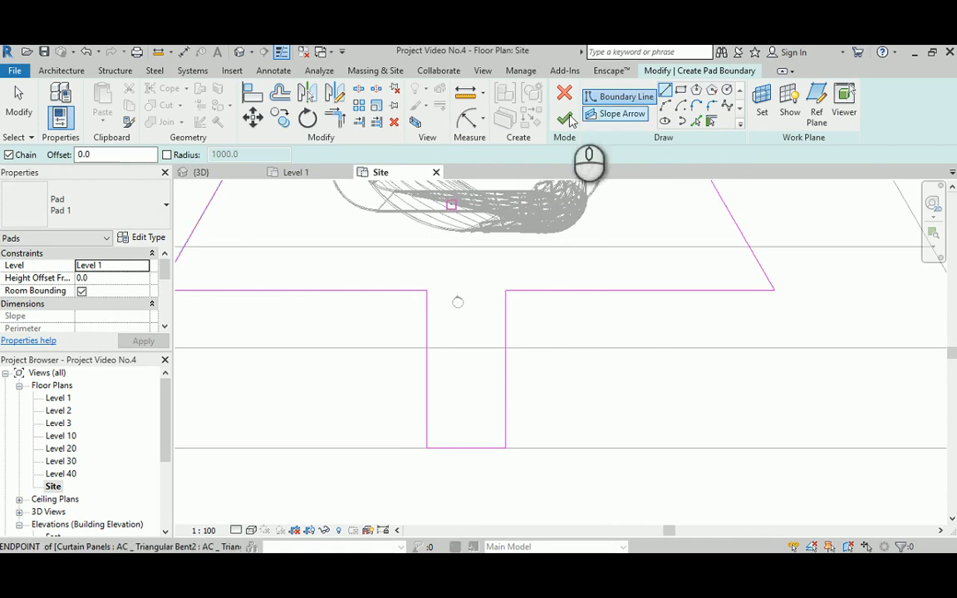
pyautogui.click(565, 120)
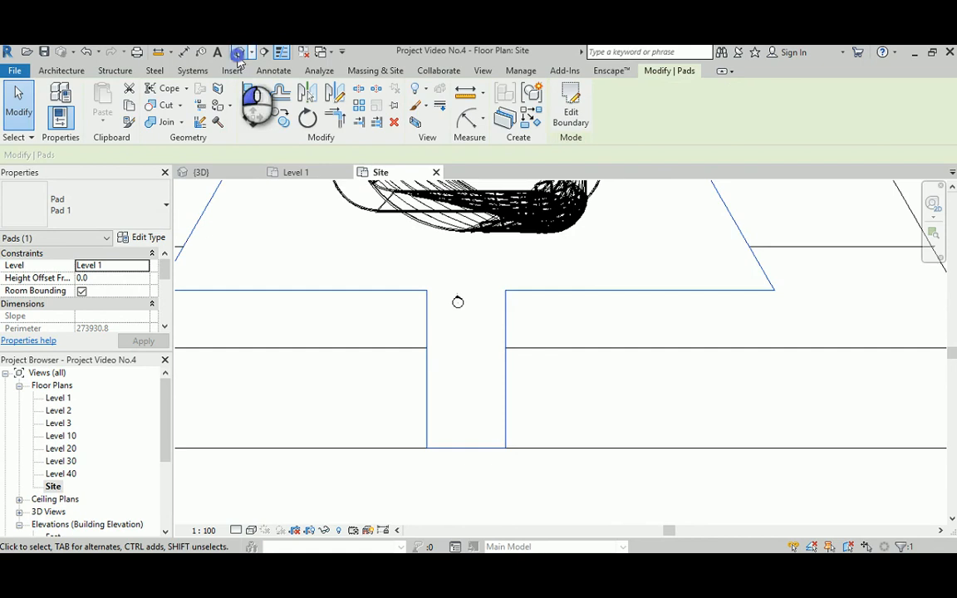
pyautogui.click(201, 172)
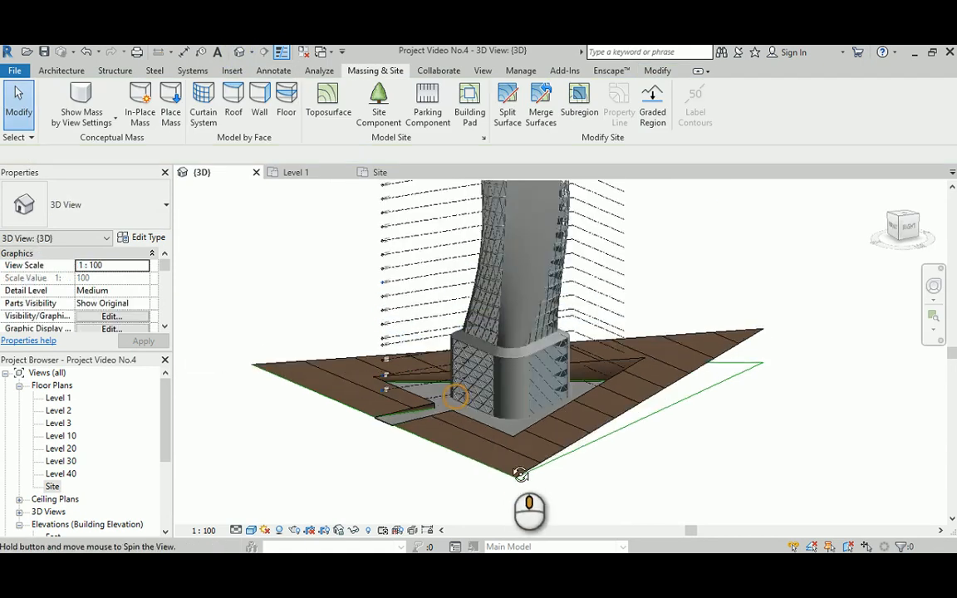
# Orbit the 3D view of the pad, then reopen the Site plan
pyautogui.moveTo(519, 474); pyautogui.dragTo(541, 387)
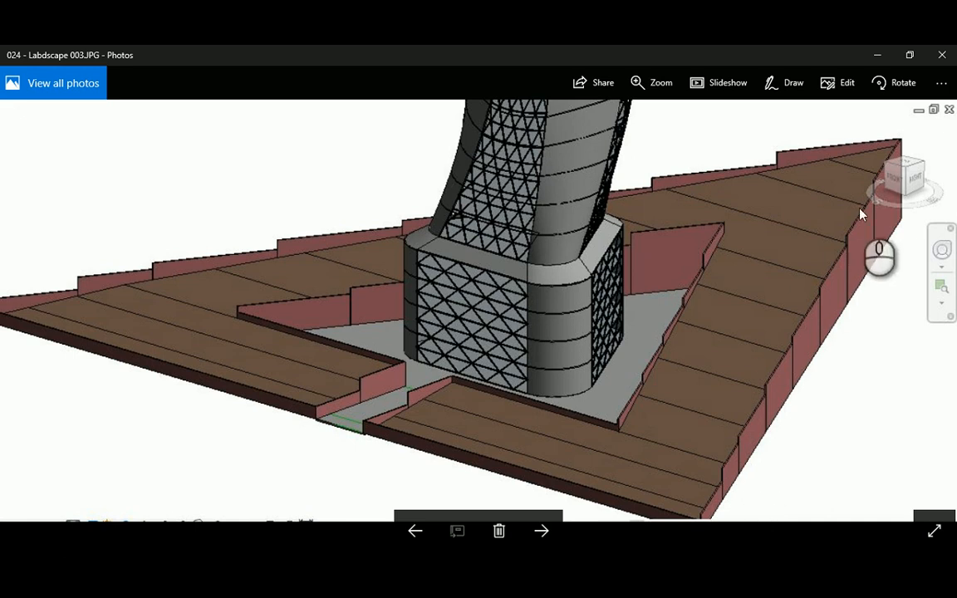
pyautogui.moveTo(120, 353)
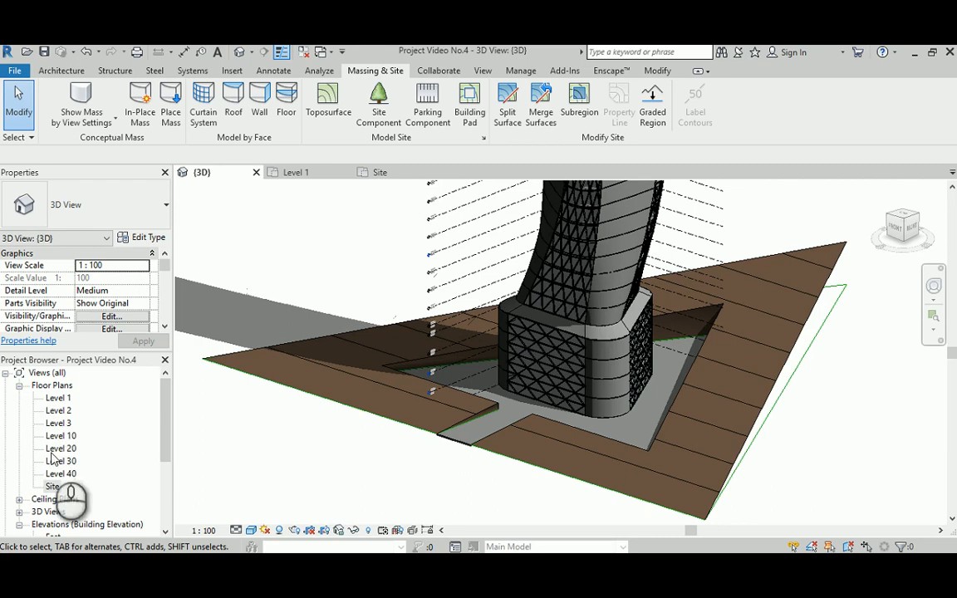
pyautogui.doubleClick(53, 486)
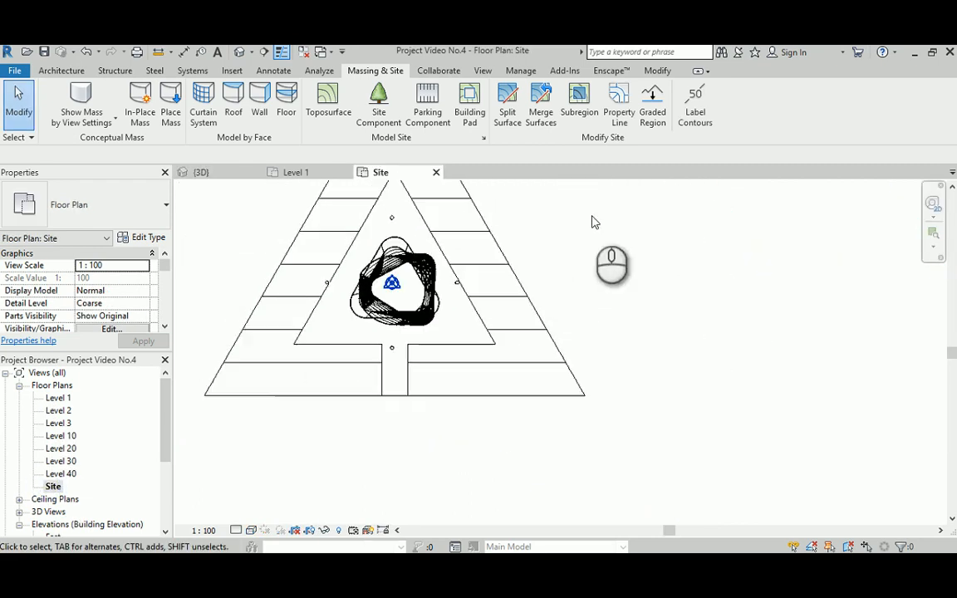
# Set the Site plan to 1:500 and label contours with elevations 7000, 8000, 9000
pyautogui.click(206, 530)
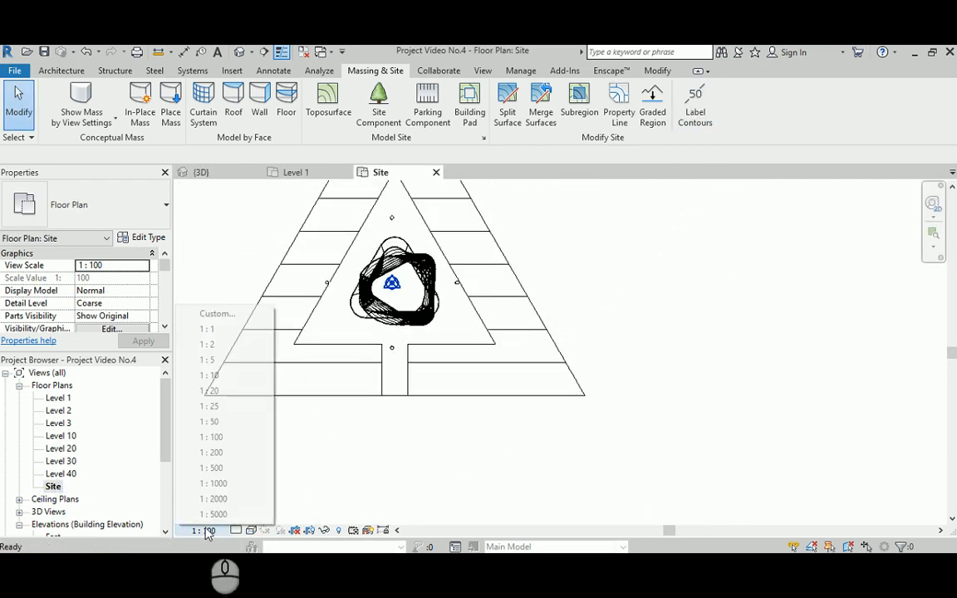
pyautogui.click(211, 467)
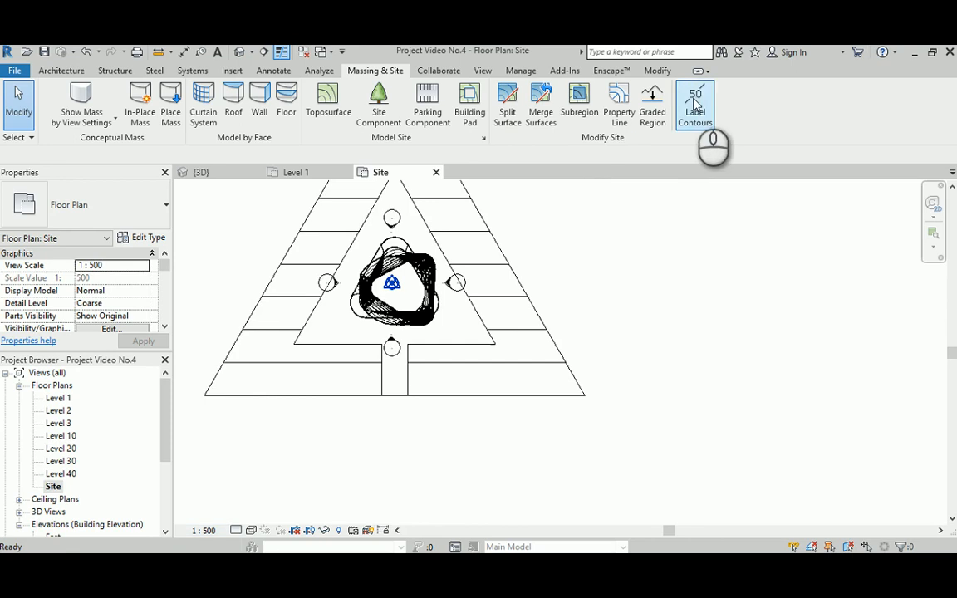
pyautogui.click(695, 102)
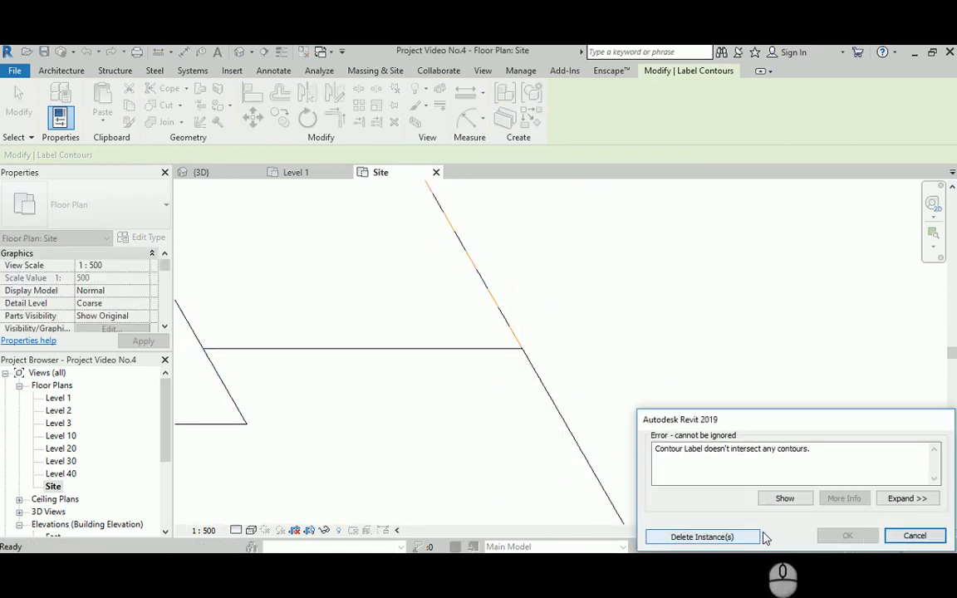
pyautogui.click(701, 536)
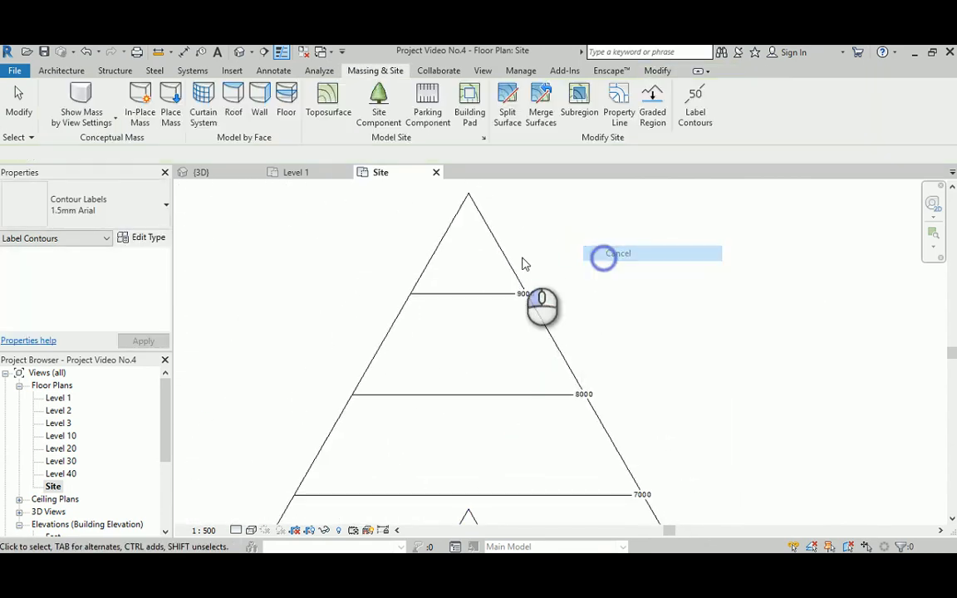
pyautogui.click(61, 70)
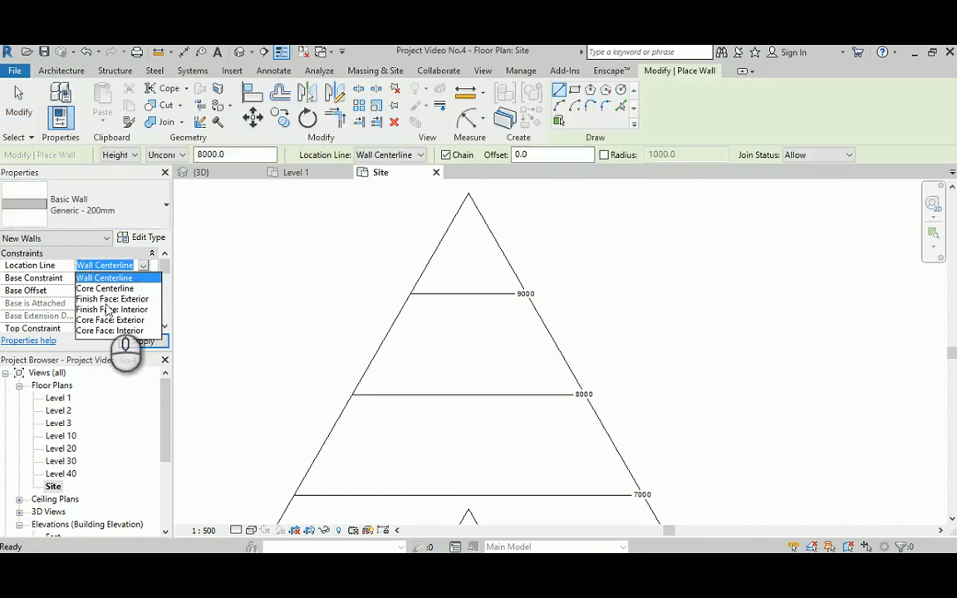
# Draw interior-face-aligned walls along the site's base and right edge, 1000 mm high
pyautogui.click(112, 298)
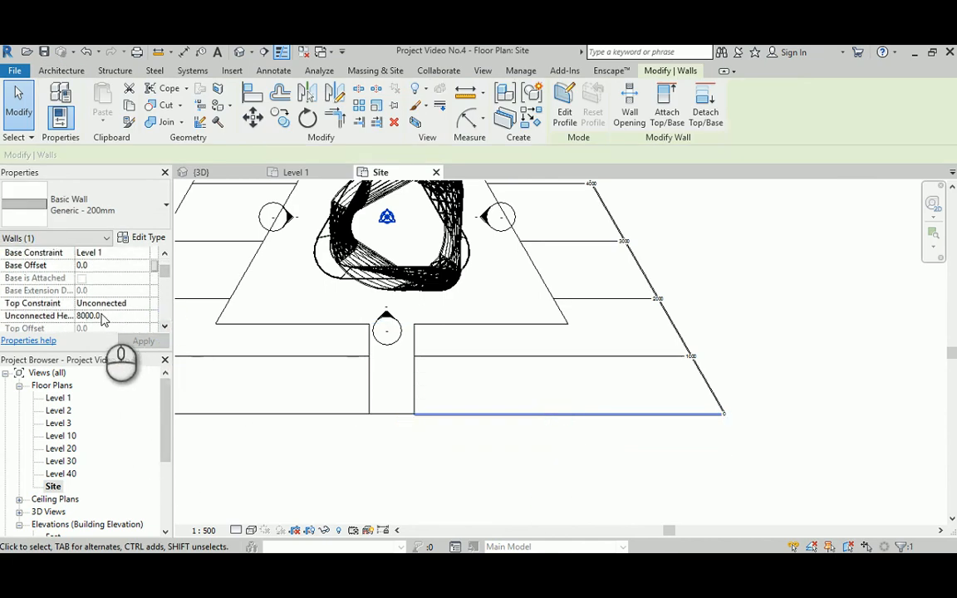
pyautogui.write('1000.0')
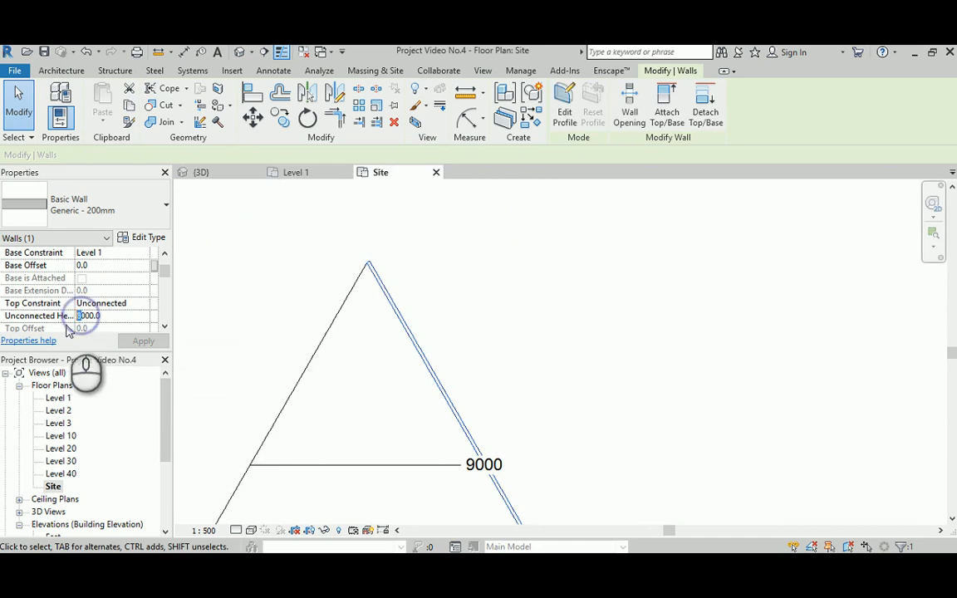
pyautogui.click(143, 342)
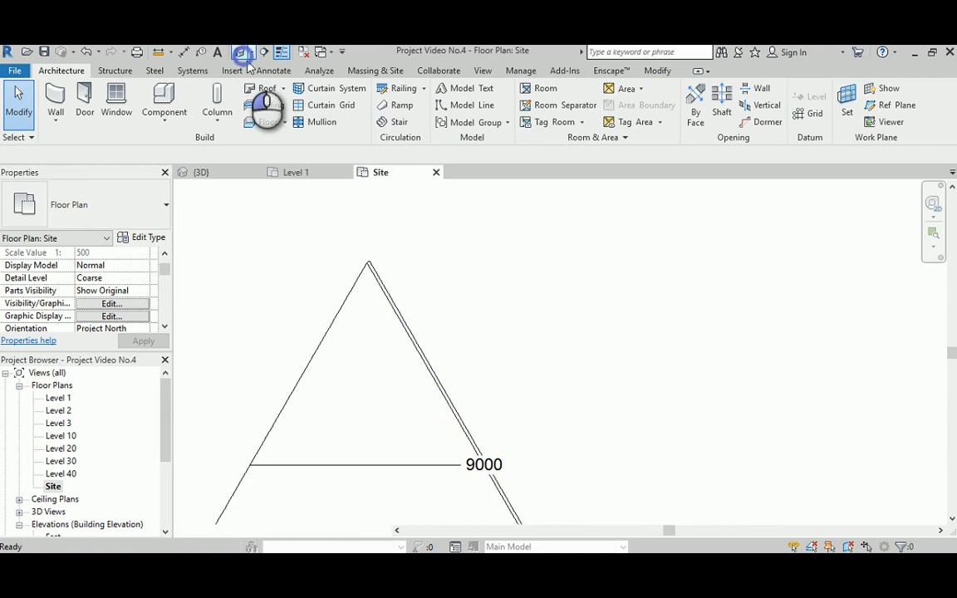
# Check the walls in 3D, return to the Site plan, and start splitting the edge wall
pyautogui.click(201, 172)
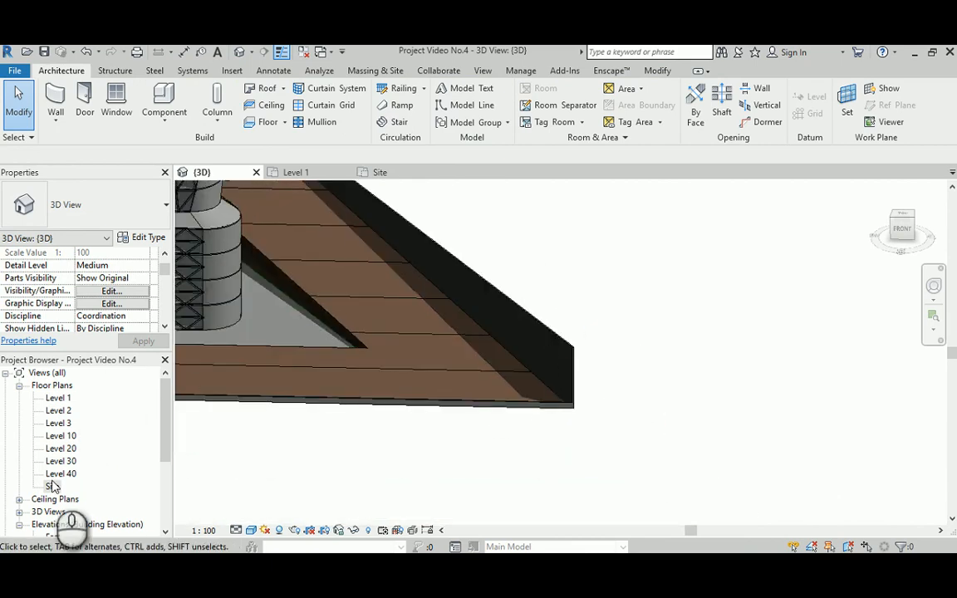
pyautogui.doubleClick(53, 487)
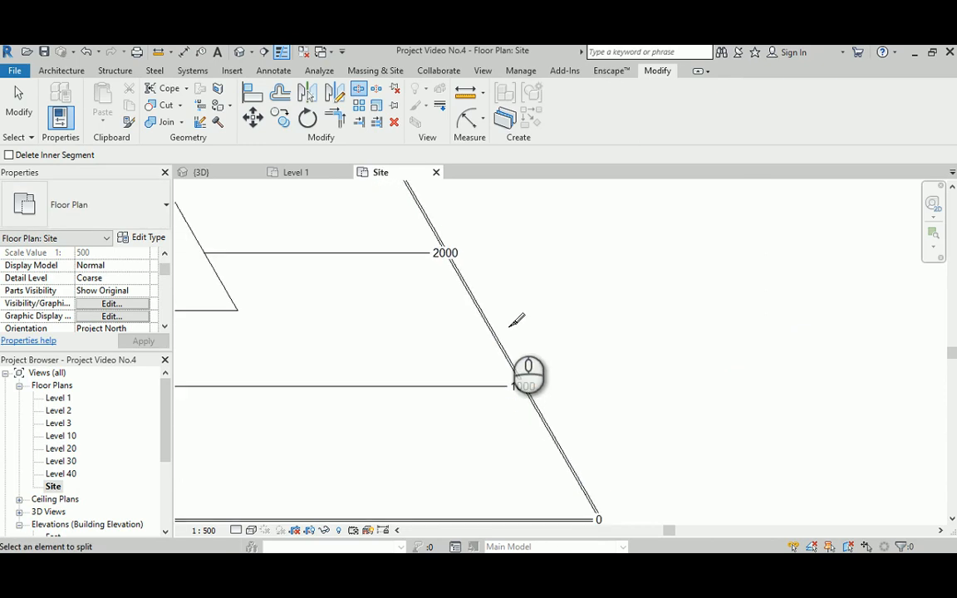
pyautogui.click(202, 172)
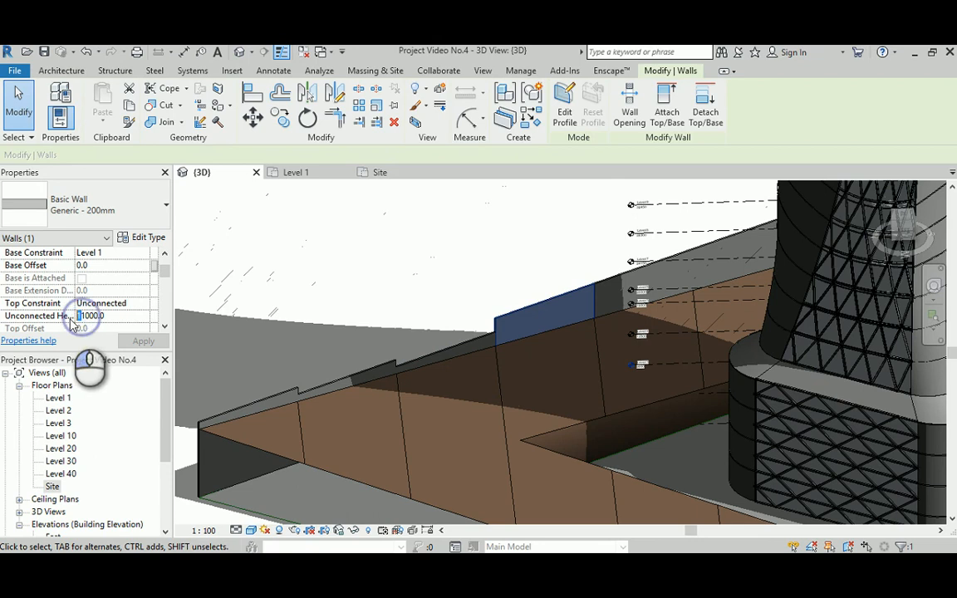
# Give the split edge-wall pieces stepped heights such as 8000, 5000 and 3000 mm
pyautogui.write('8000.0')
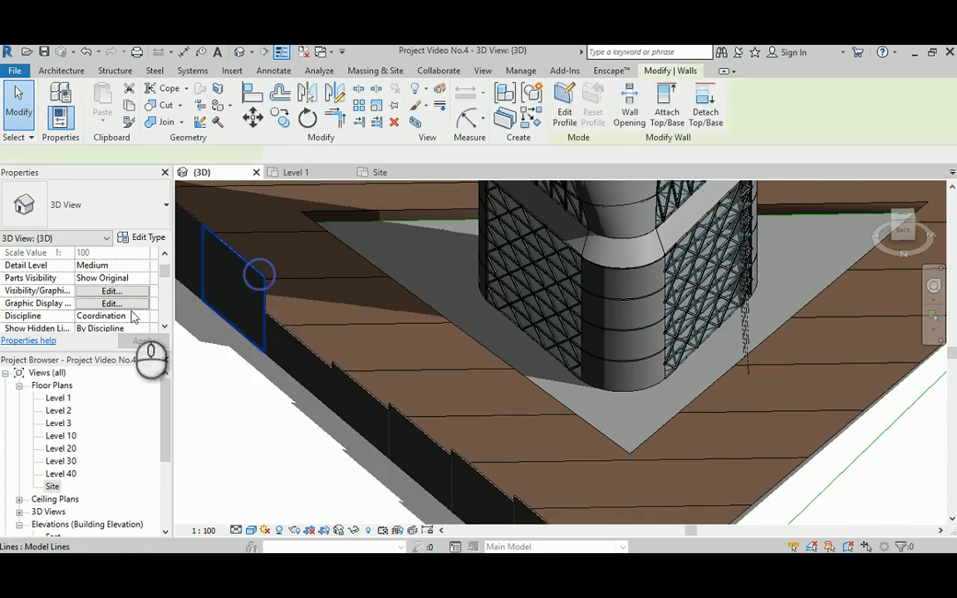
pyautogui.click(241, 290)
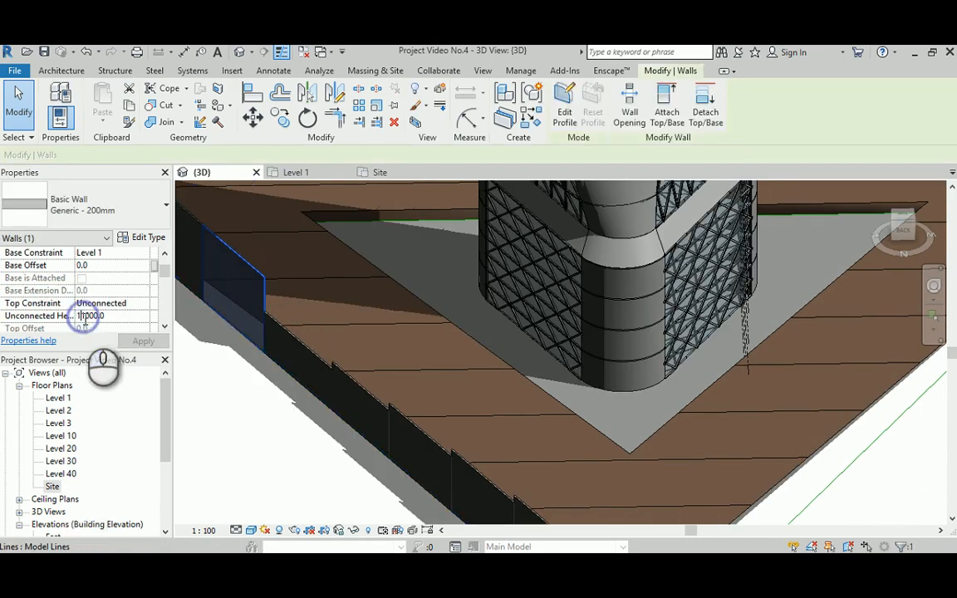
pyautogui.write('5000.0')
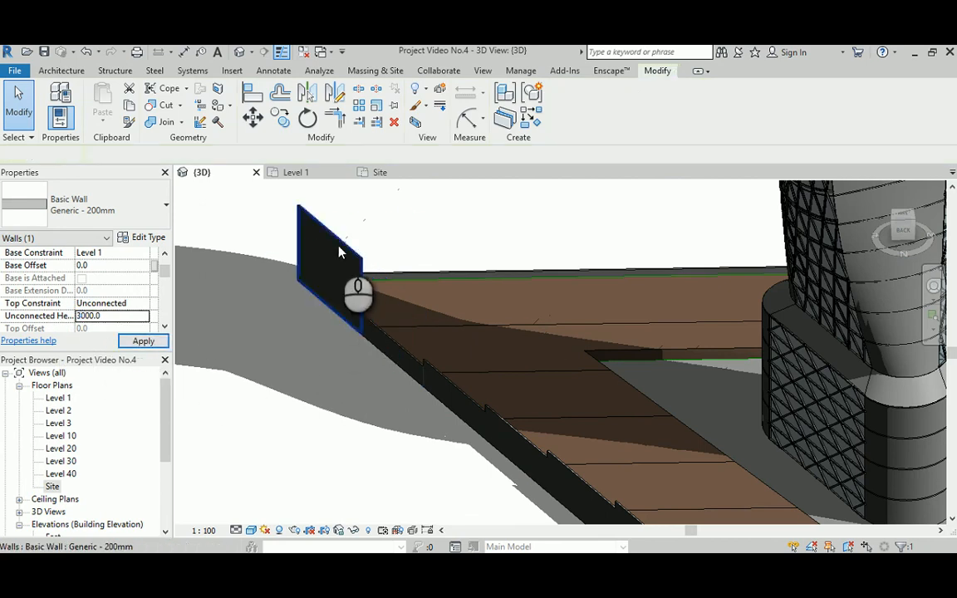
pyautogui.click(338, 254)
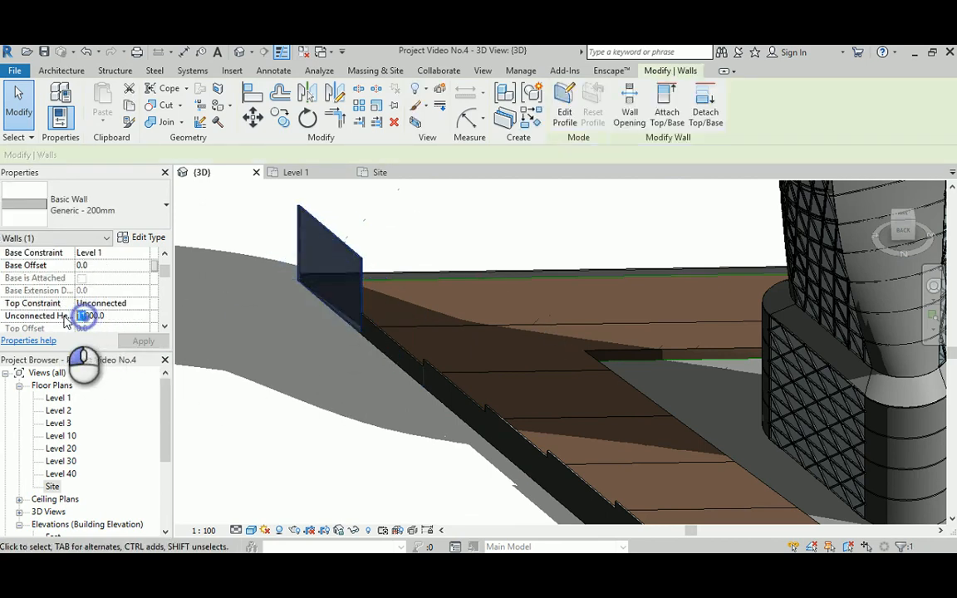
pyautogui.click(249, 352)
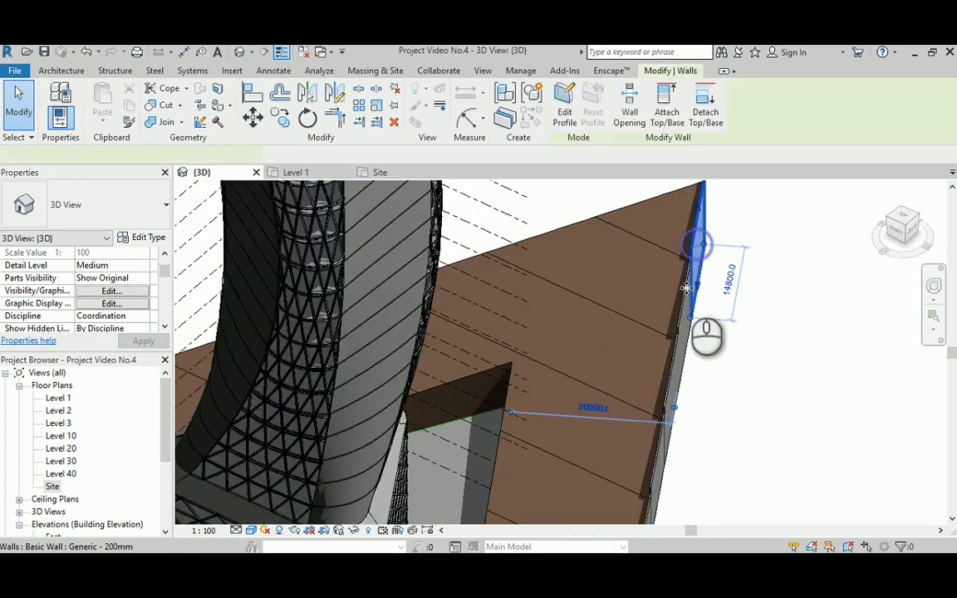
pyautogui.click(682, 391)
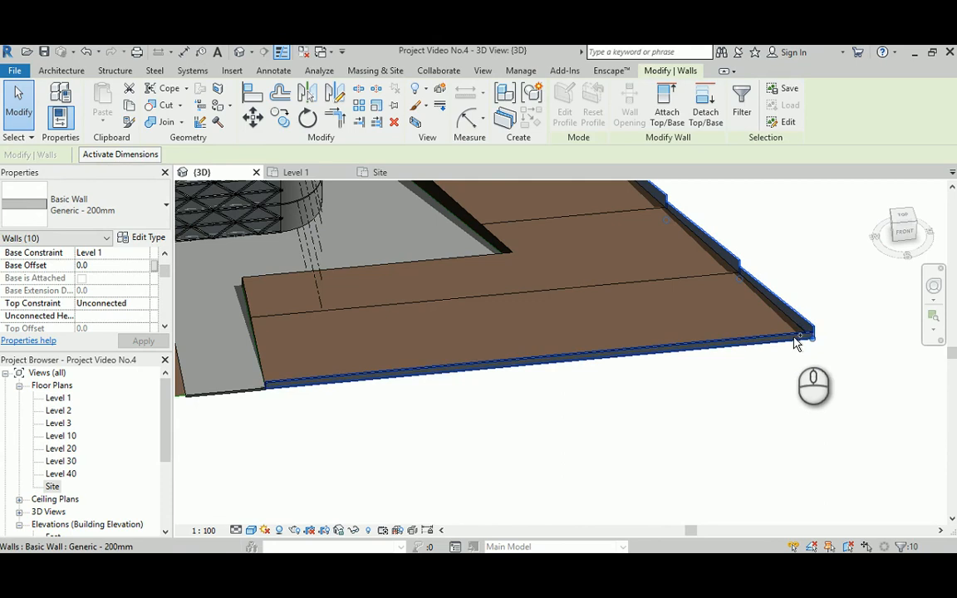
pyautogui.doubleClick(52, 486)
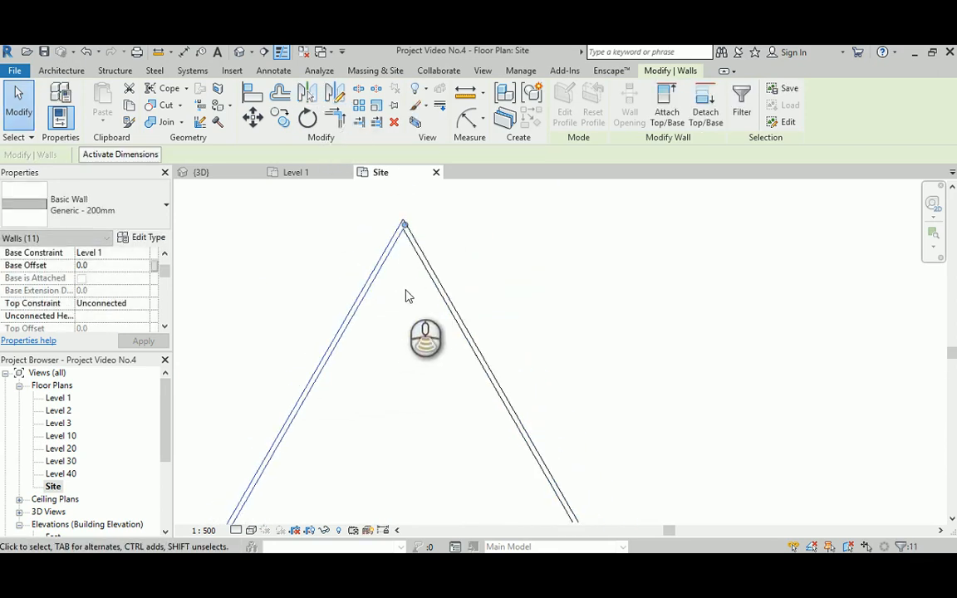
pyautogui.click(201, 172)
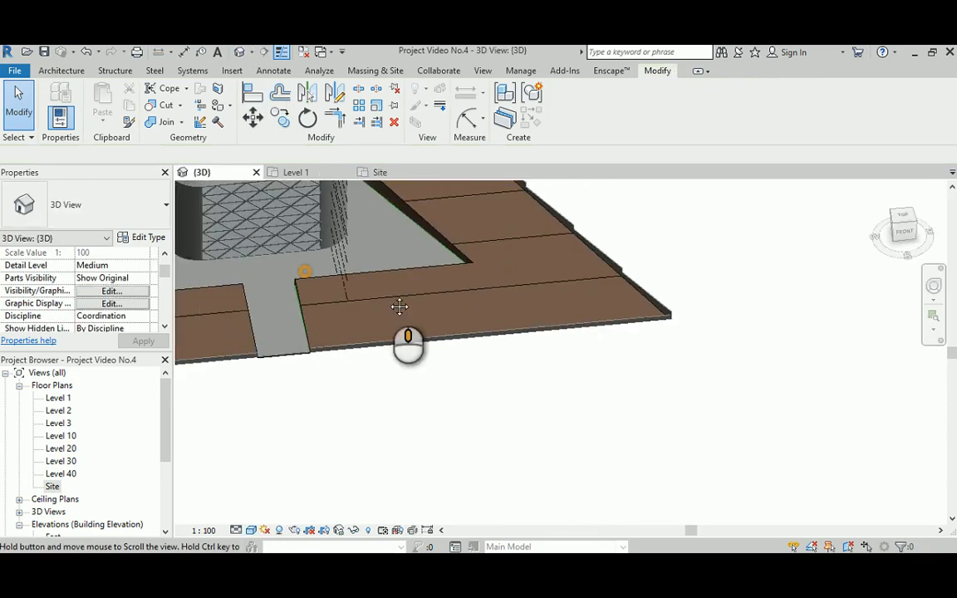
# Pan the 3D view along the pad edge and reopen the Site floor plan
pyautogui.moveTo(408, 336); pyautogui.dragTo(449, 328)
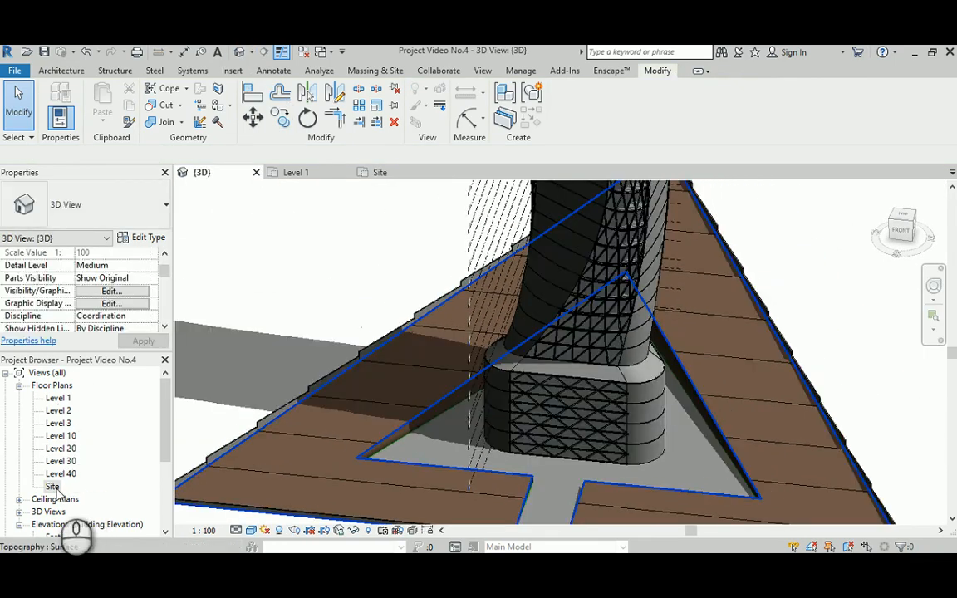
pyautogui.doubleClick(53, 486)
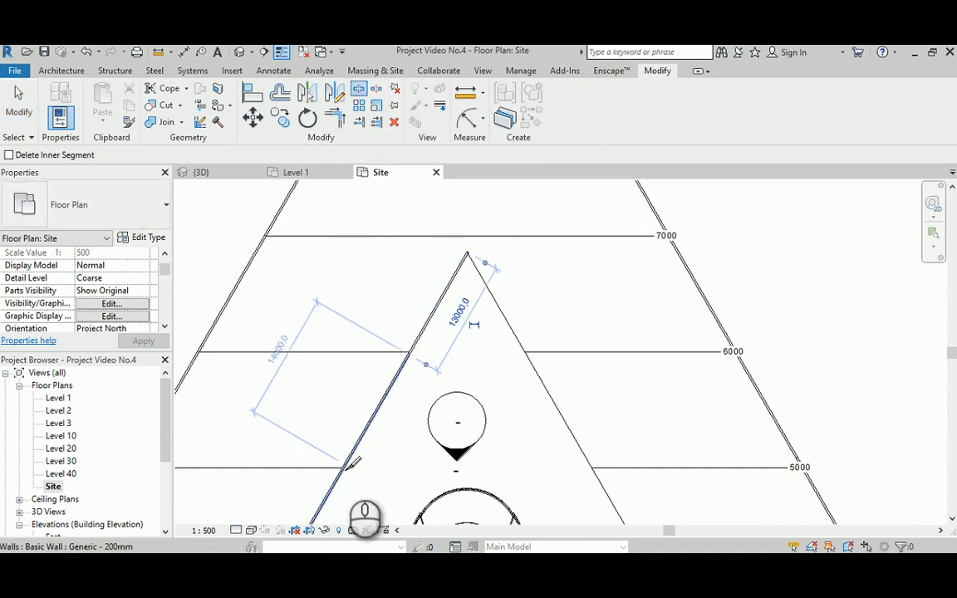
pyautogui.moveTo(349, 461)
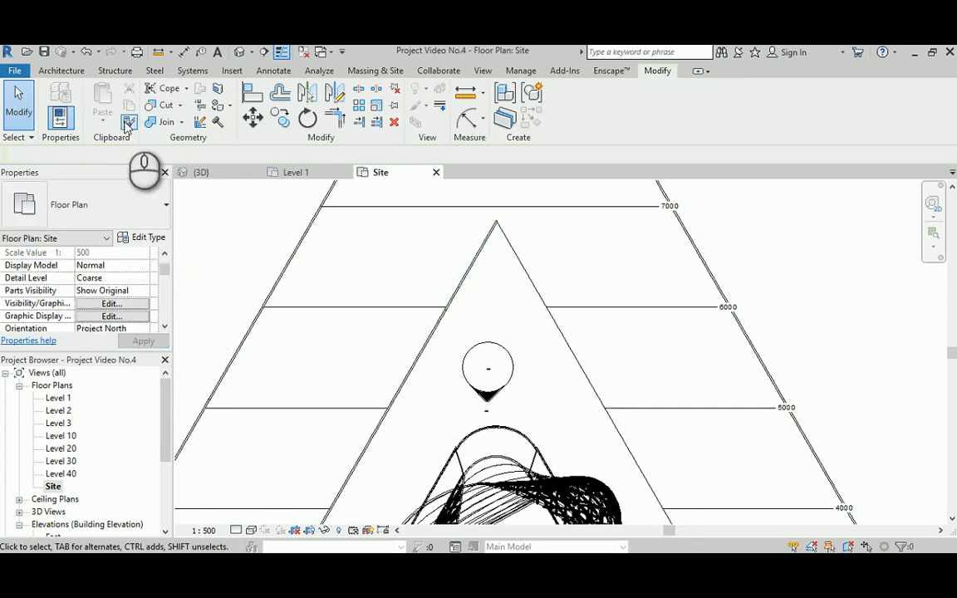
# Copy the wall type onto the other pad-edge walls with Match Type, then view in 3D
pyautogui.click(128, 122)
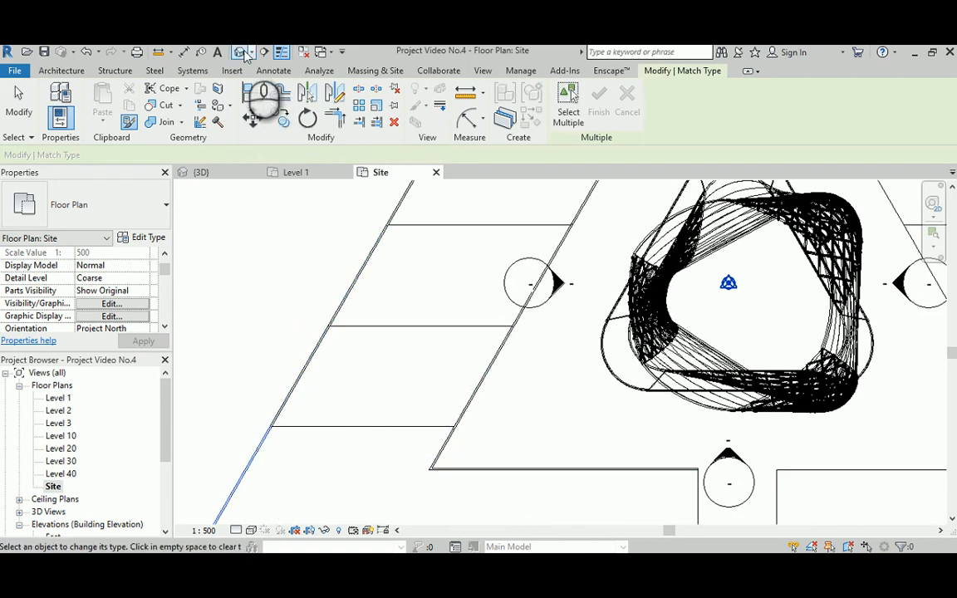
pyautogui.click(201, 172)
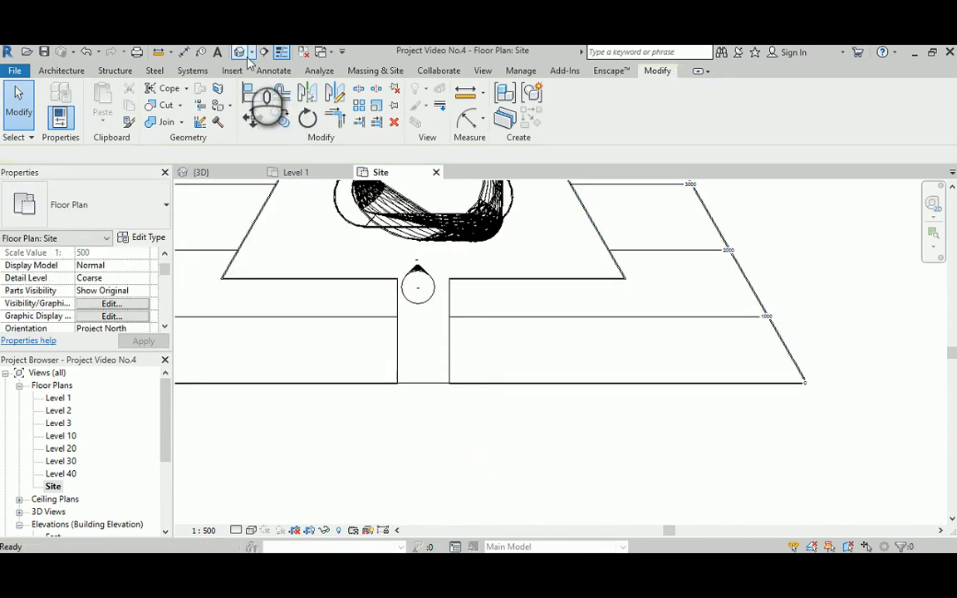
pyautogui.click(201, 172)
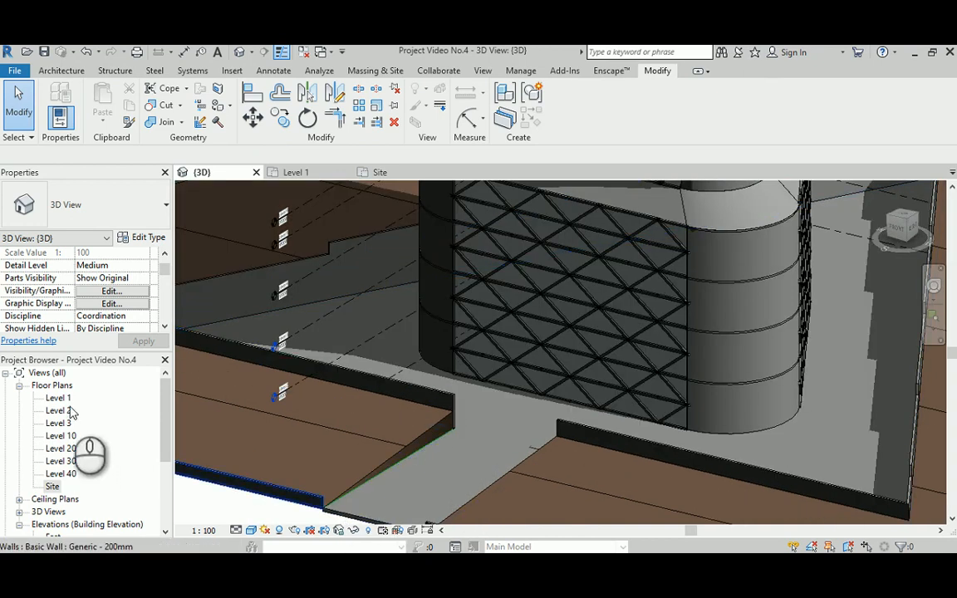
# Adjust the height of the wall beside the entry path, then review the terraced site in 3D
pyautogui.doubleClick(53, 486)
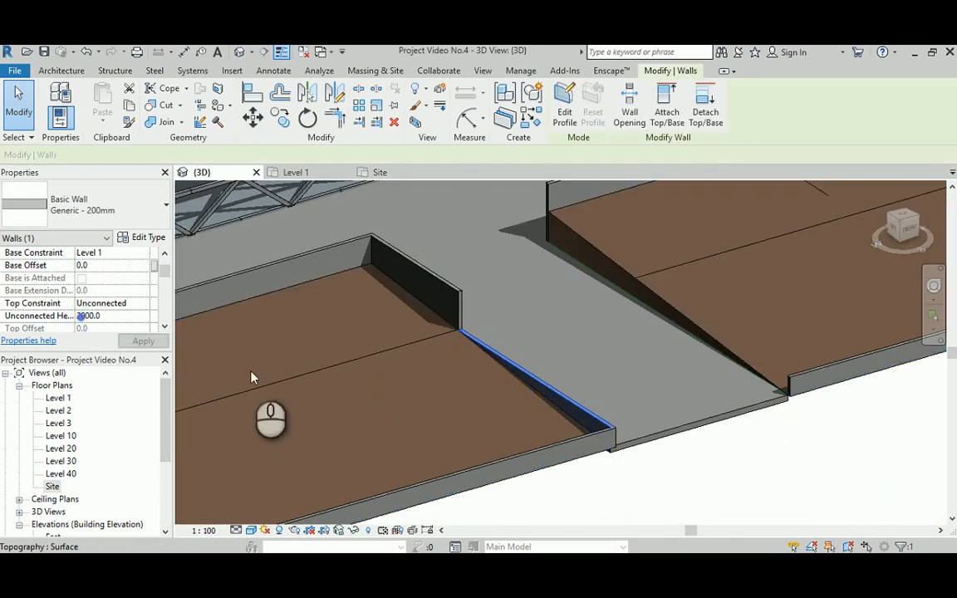
pyautogui.click(445, 353)
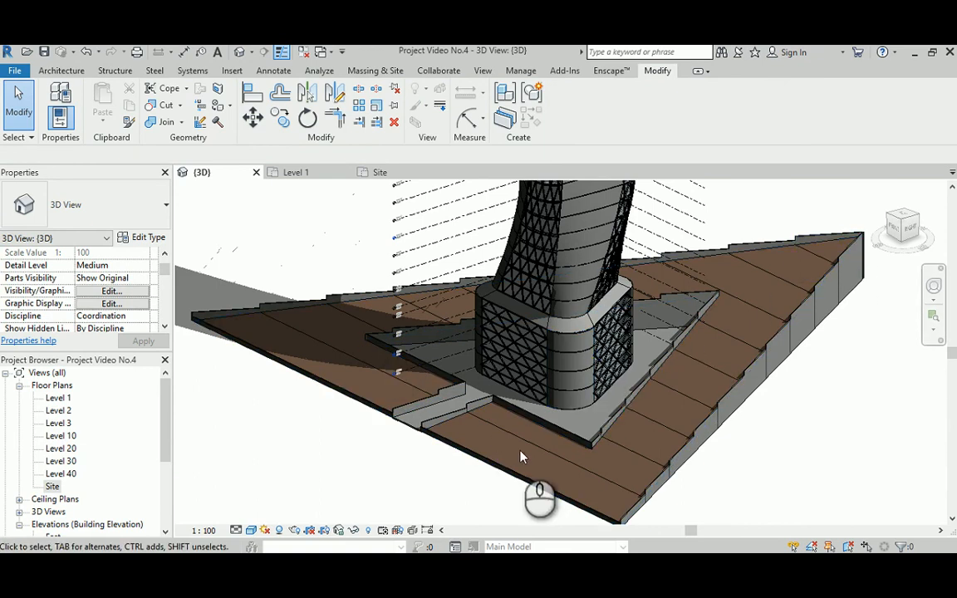
pyautogui.click(375, 69)
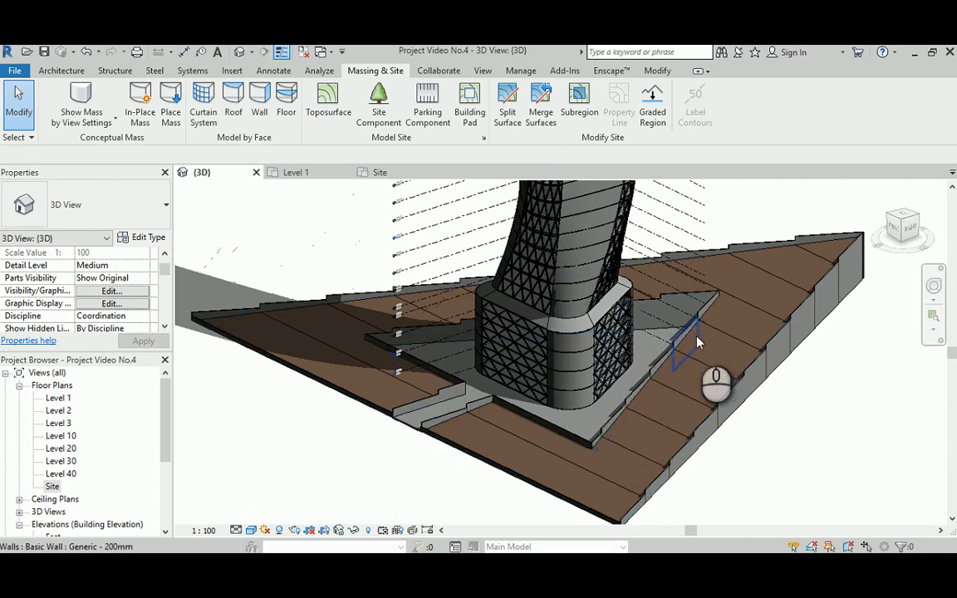
pyautogui.moveTo(698, 341)
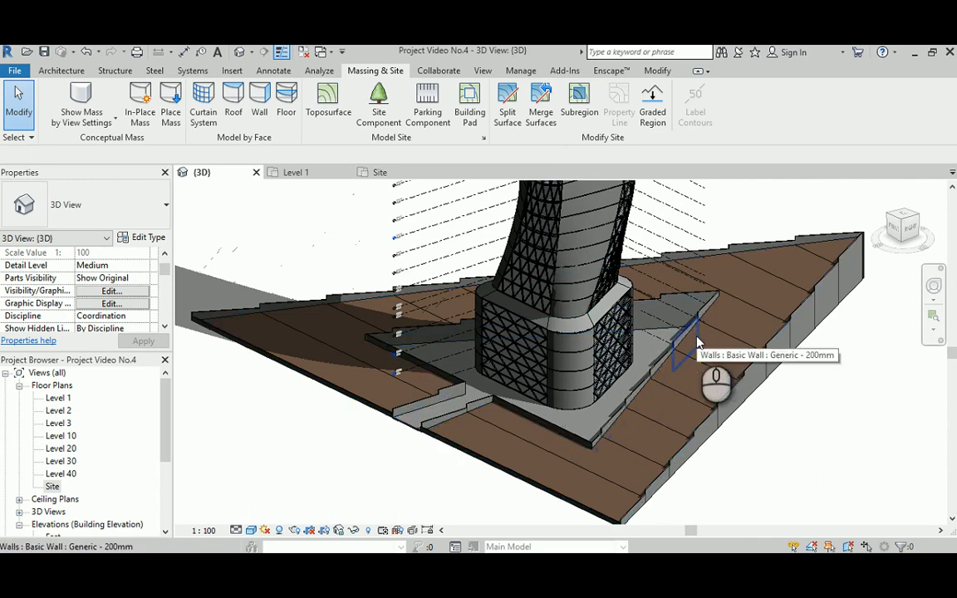